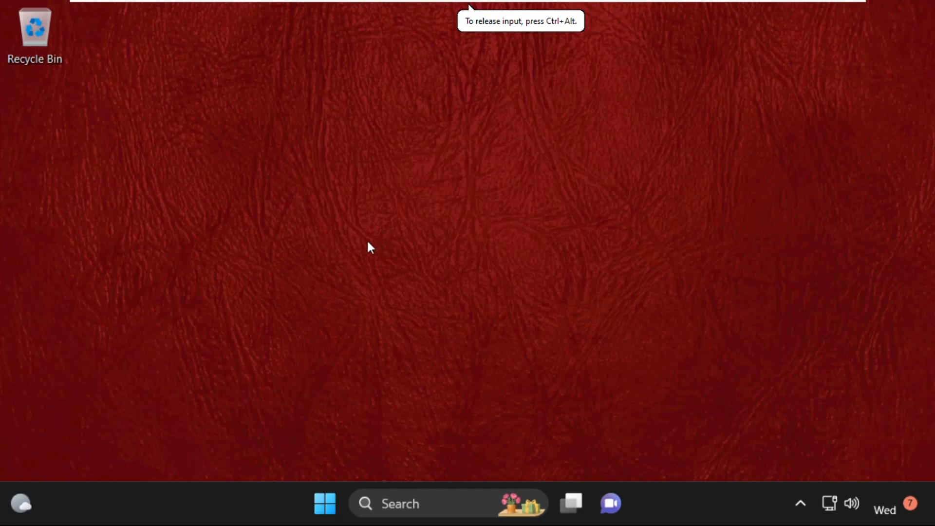
mouse_move(455, 350)
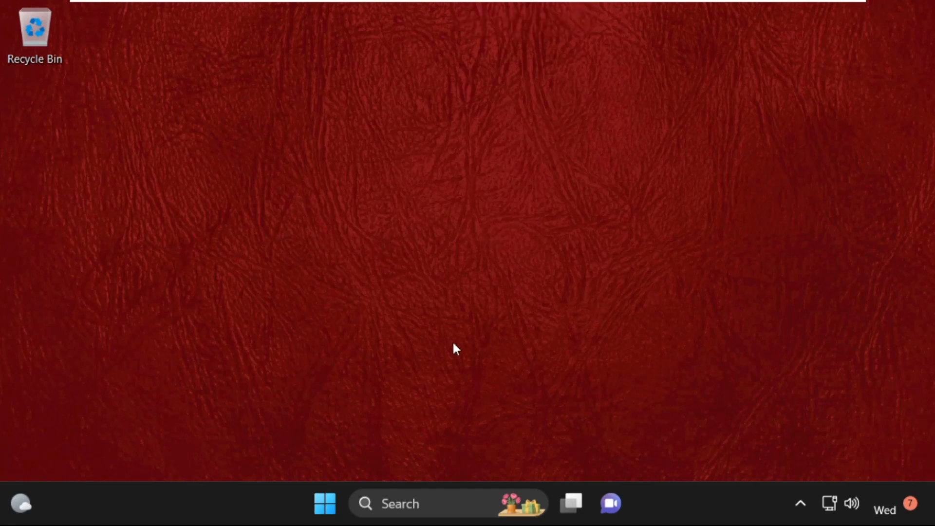
mouse_move(380, 325)
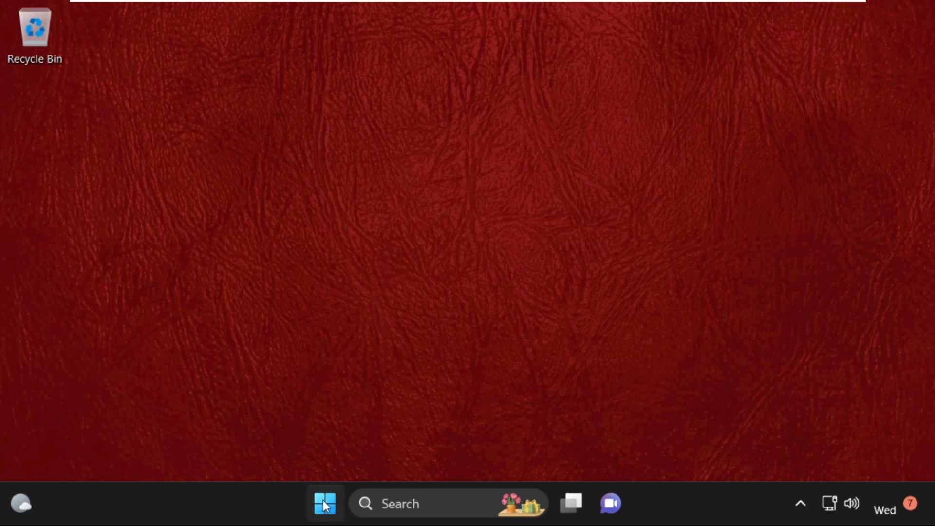
mouse_move(325, 503)
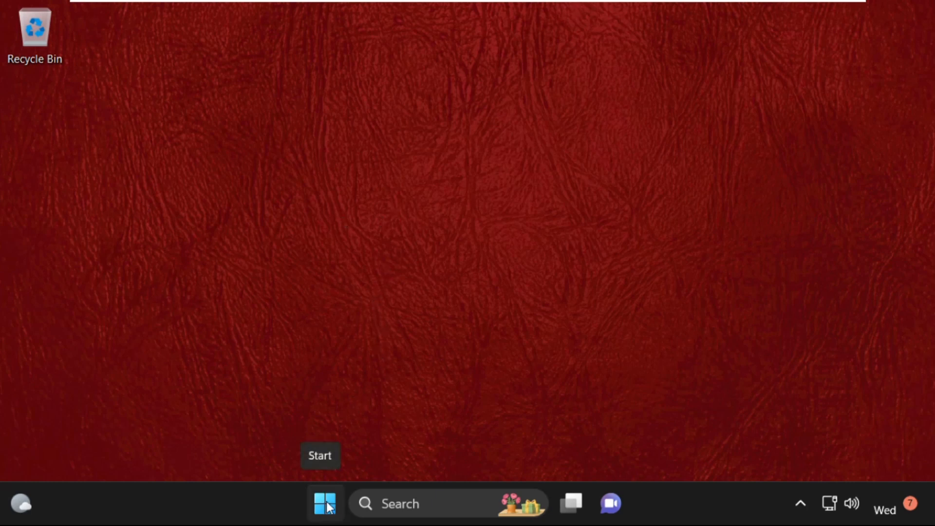
mouse_move(292, 348)
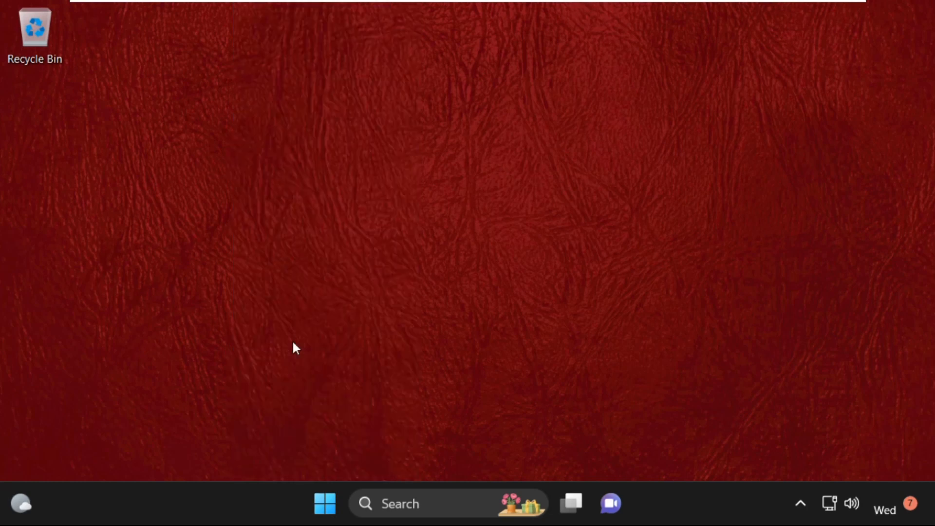
Run Network reset from Network & internet's advanced network settings and confirm with Yes
click(629, 503)
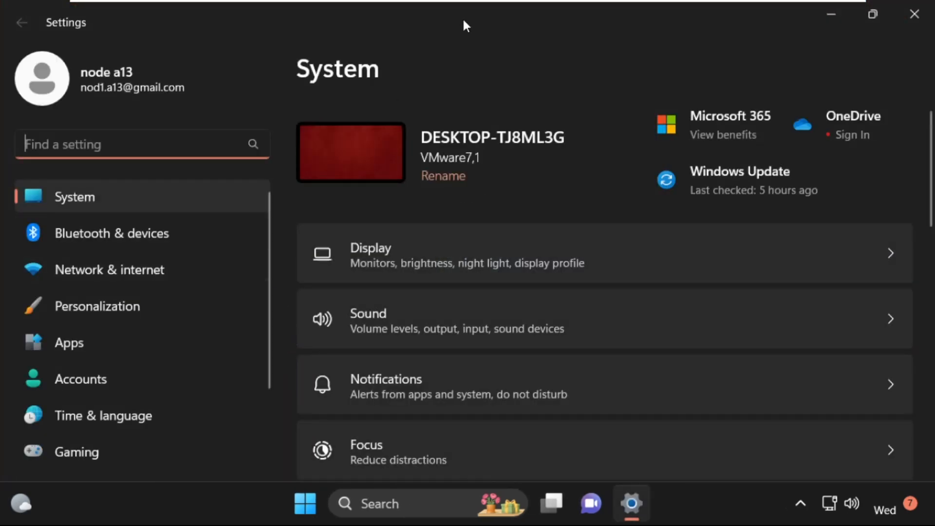
mouse_move(113, 306)
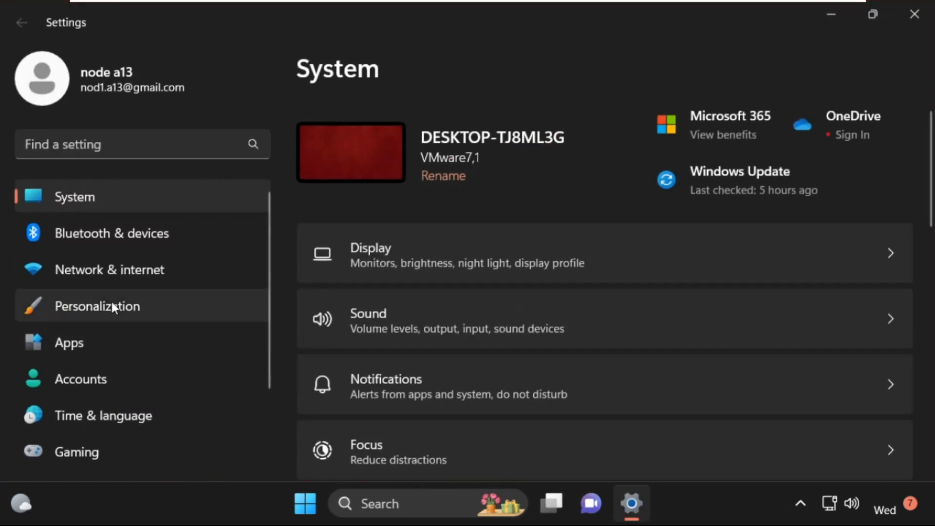
mouse_move(92, 277)
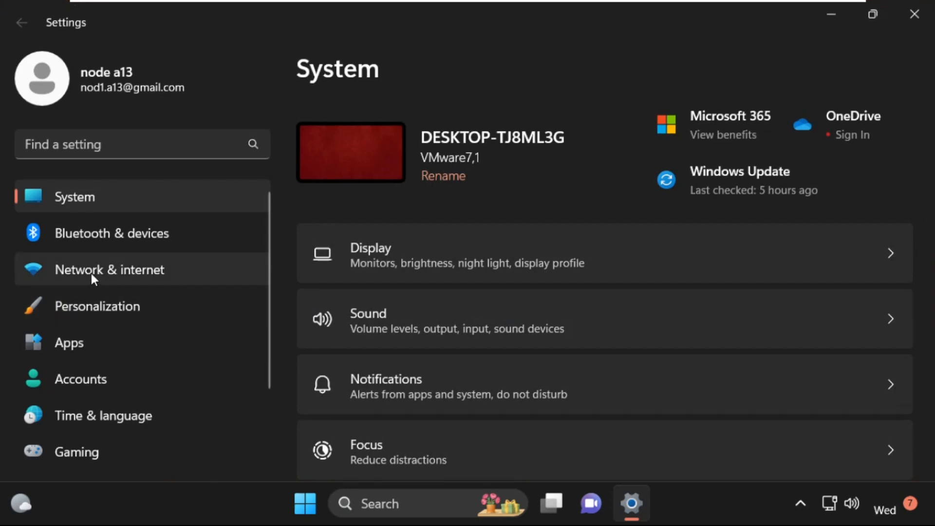
click(109, 269)
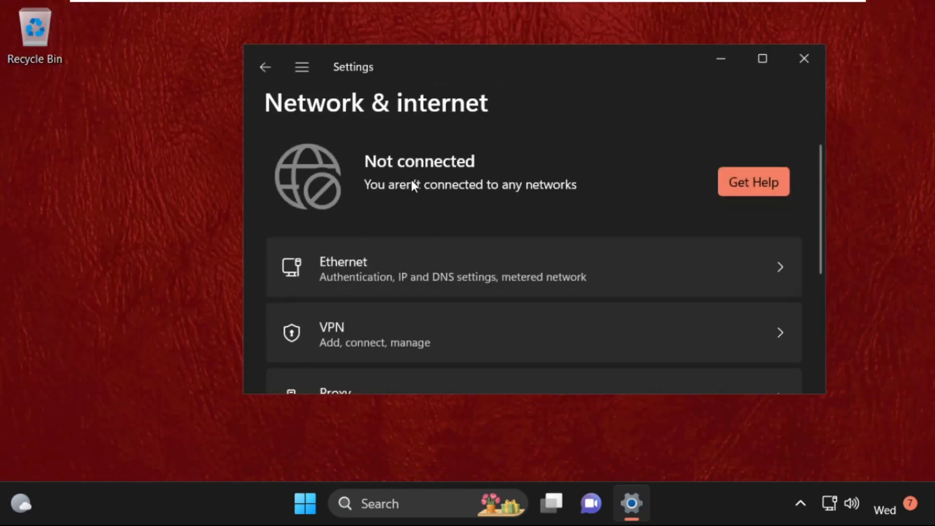
scroll(down, 3)
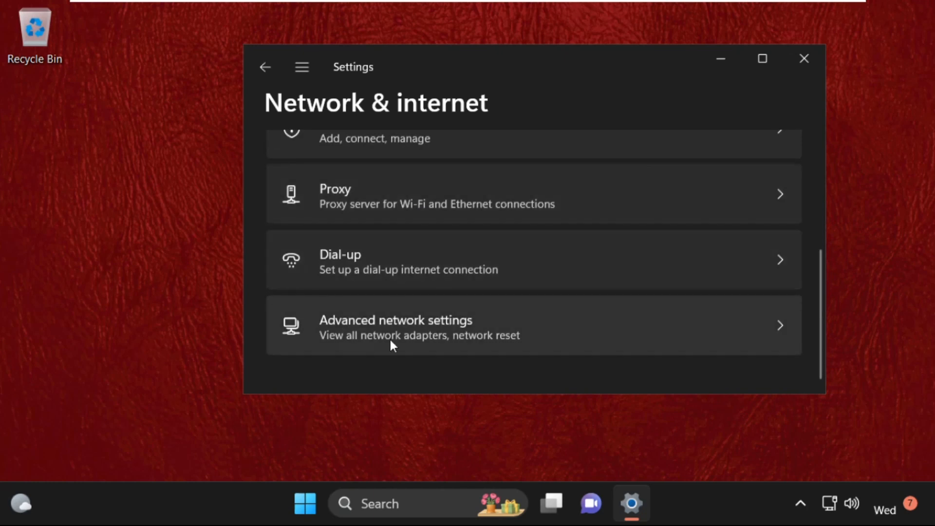
click(395, 324)
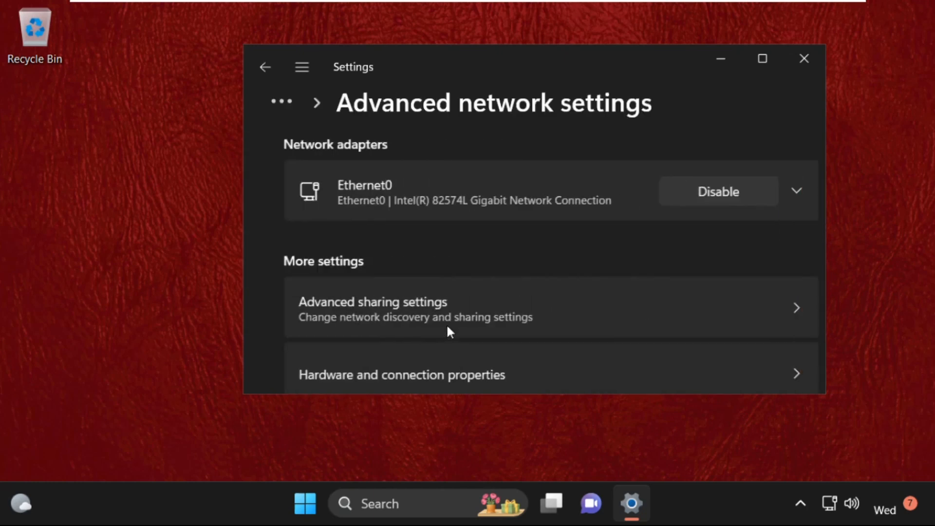
scroll(down, 3)
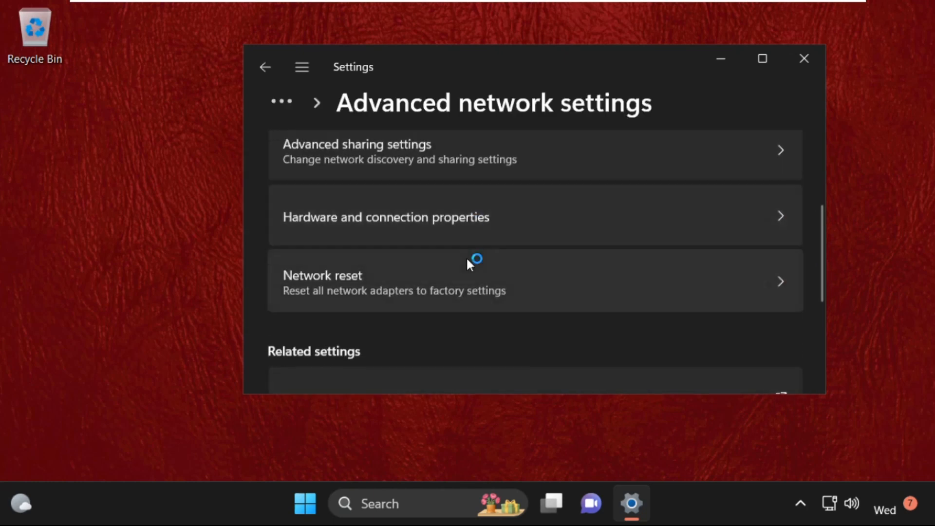
click(394, 281)
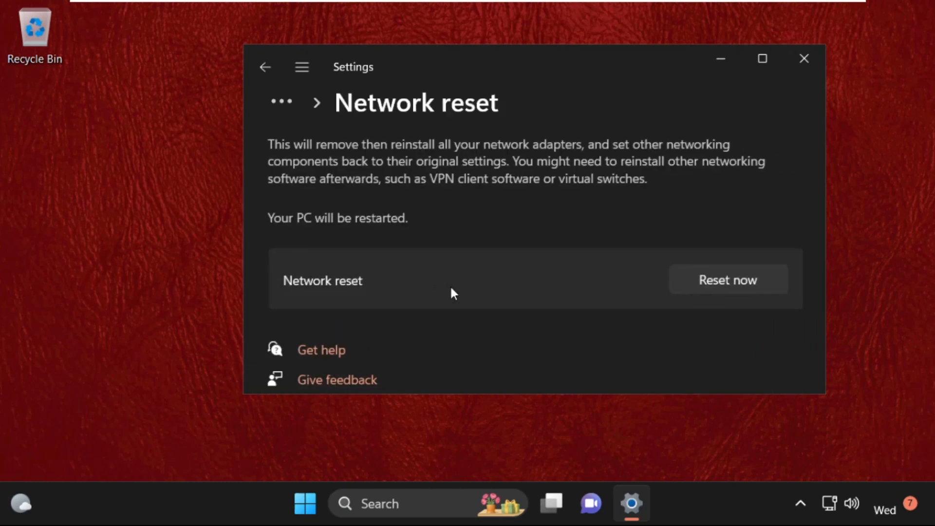
click(727, 280)
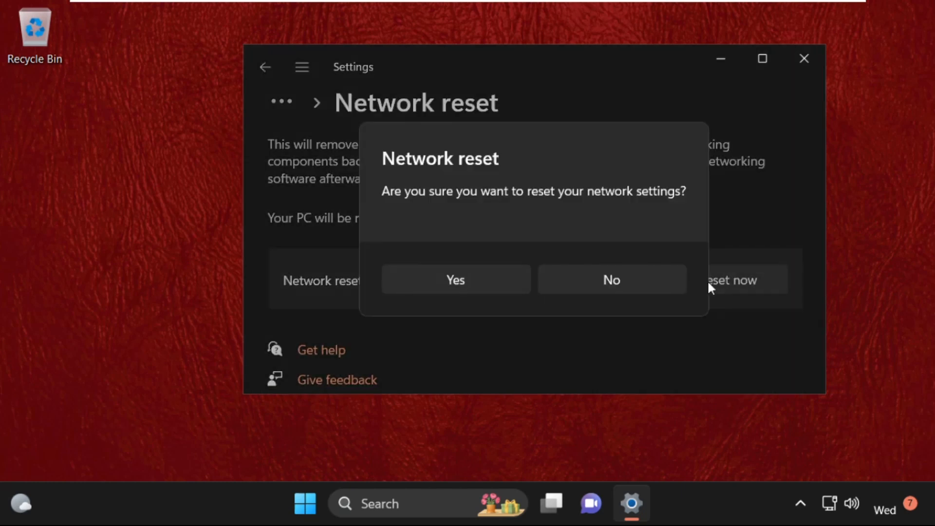
click(611, 279)
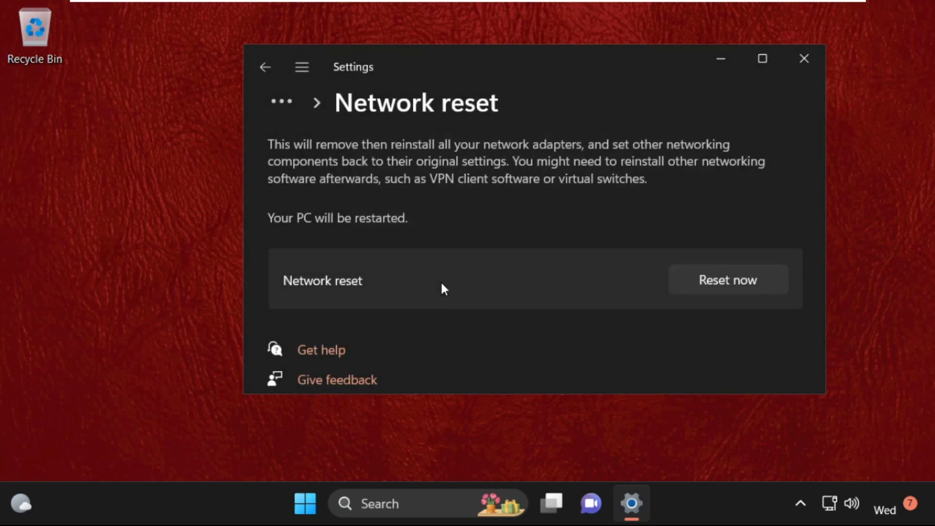
mouse_move(804, 58)
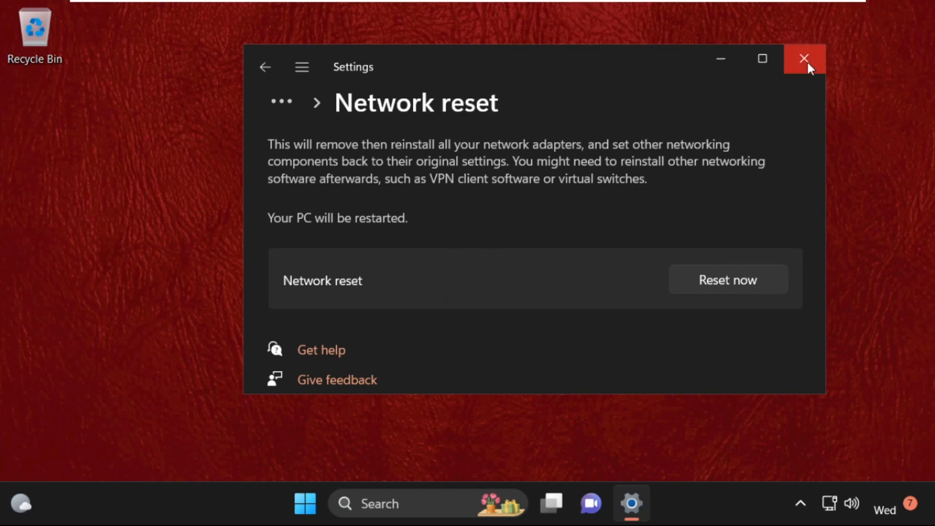
Search the taskbar for 'device Manager' to open Device Manager
click(804, 58)
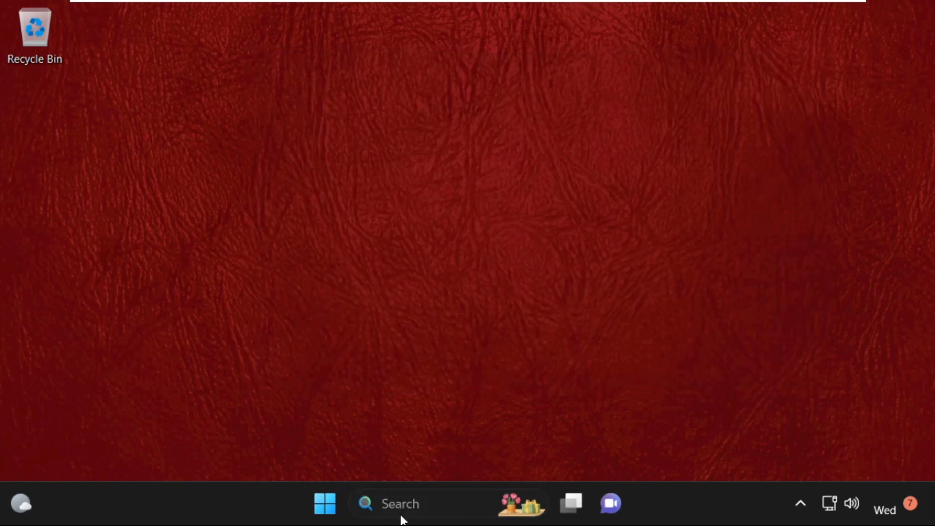
text(device Manager)
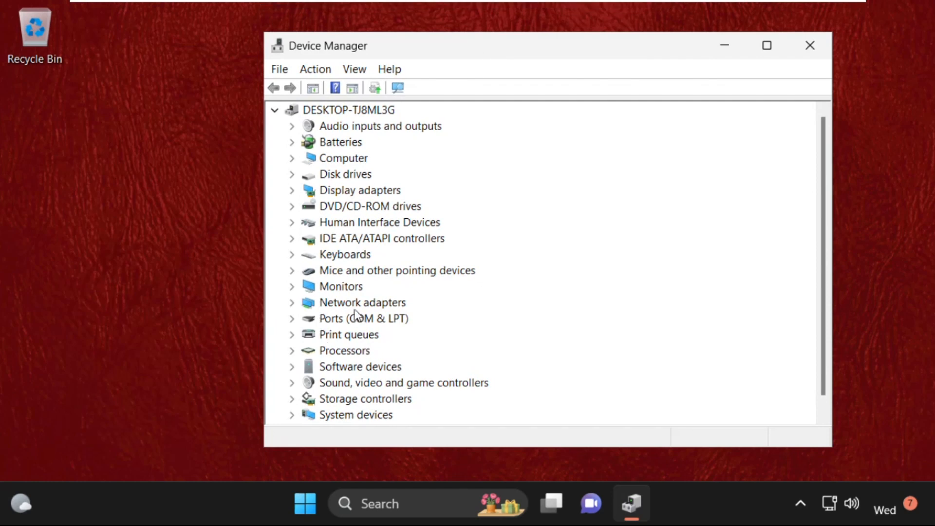
Open the Driver tab of the Intel(R) 82574L Gigabit Network Connection properties
click(292, 302)
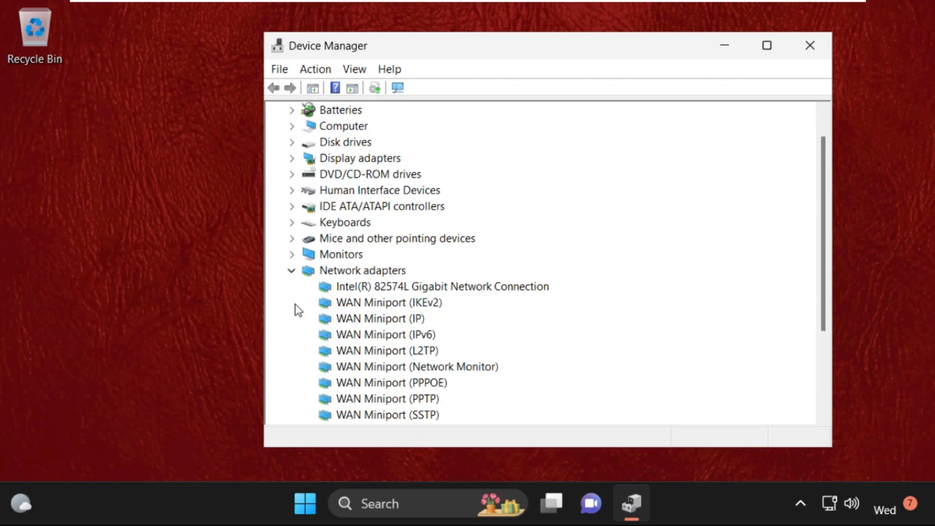
right_click(441, 287)
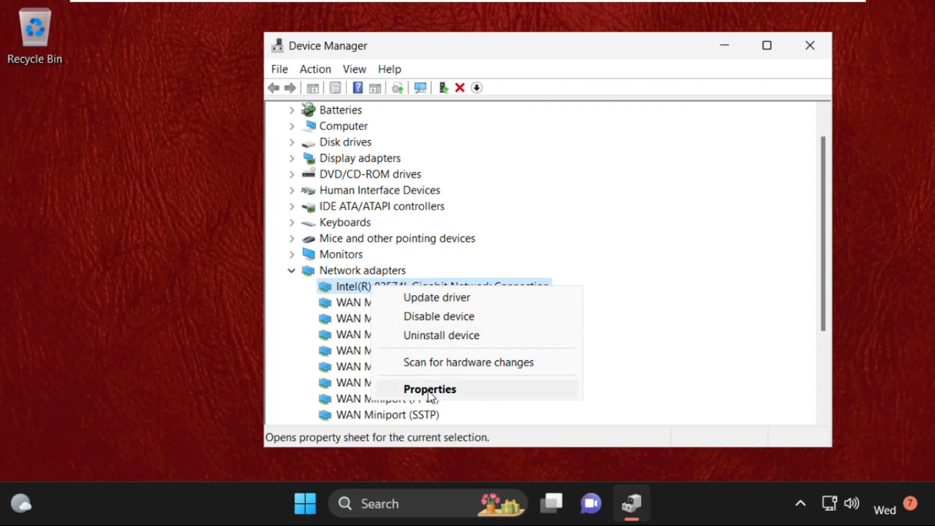
click(428, 389)
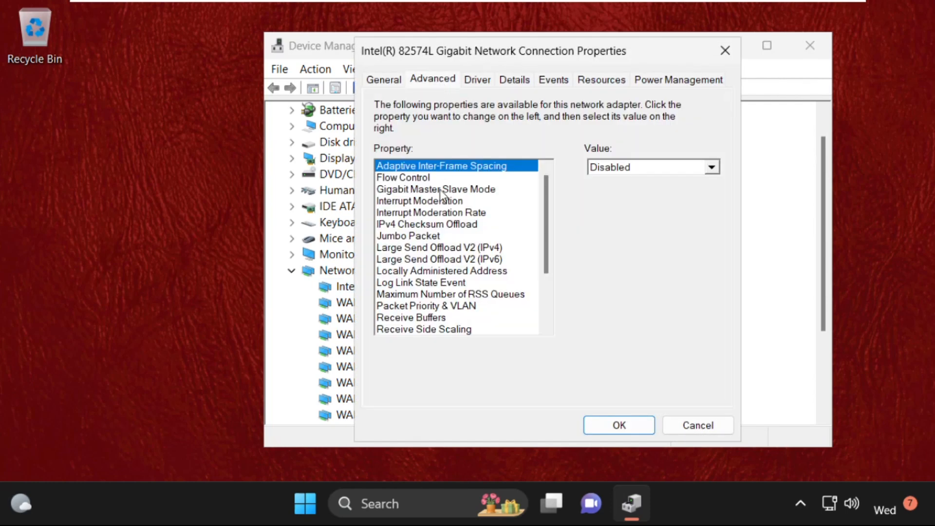
click(476, 79)
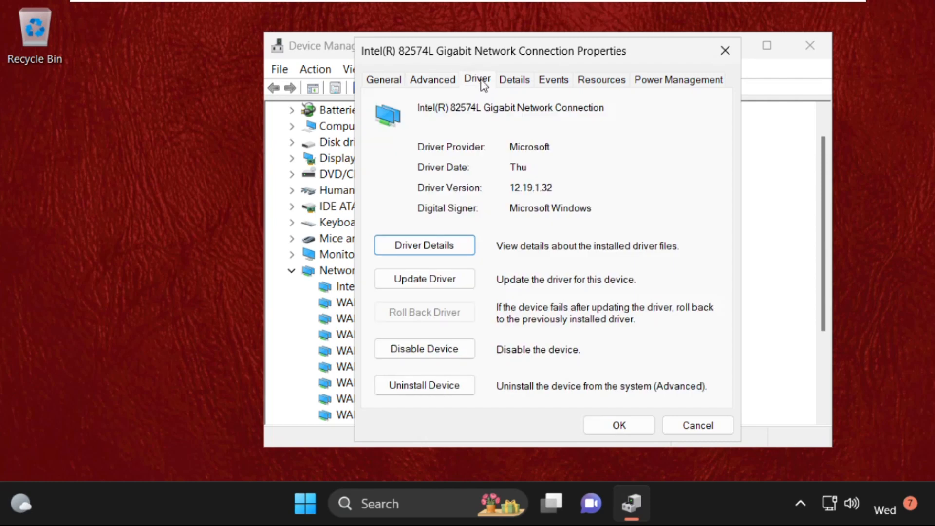
Try an automatic driver search for the Intel 82574L adapter, then close the wizard
click(424, 278)
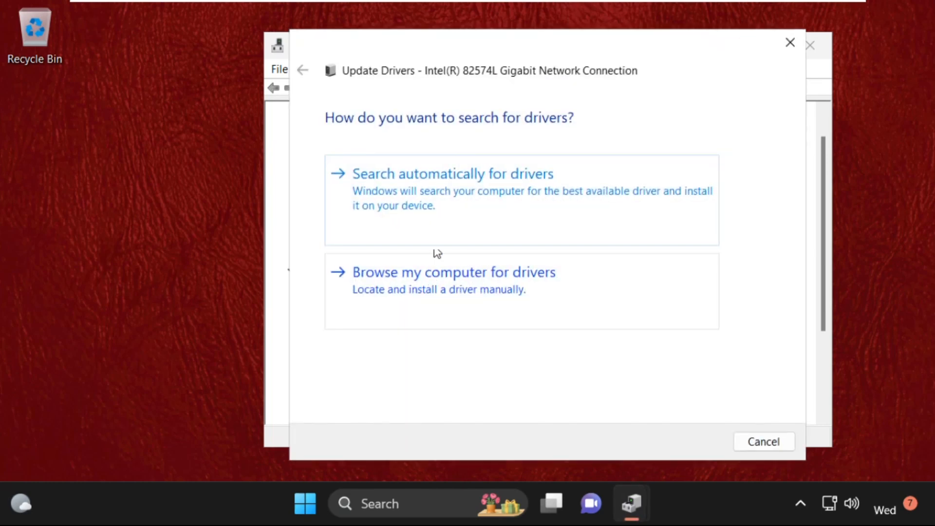
click(452, 173)
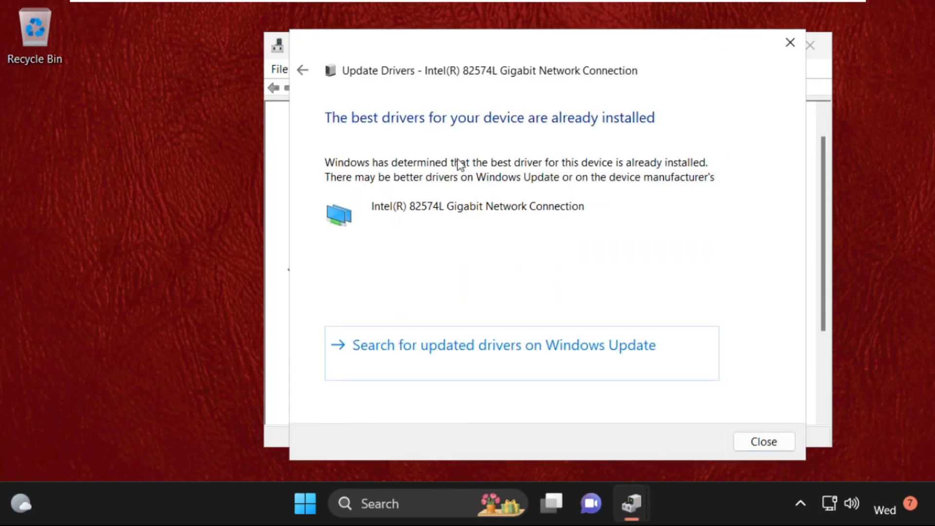
mouse_move(623, 136)
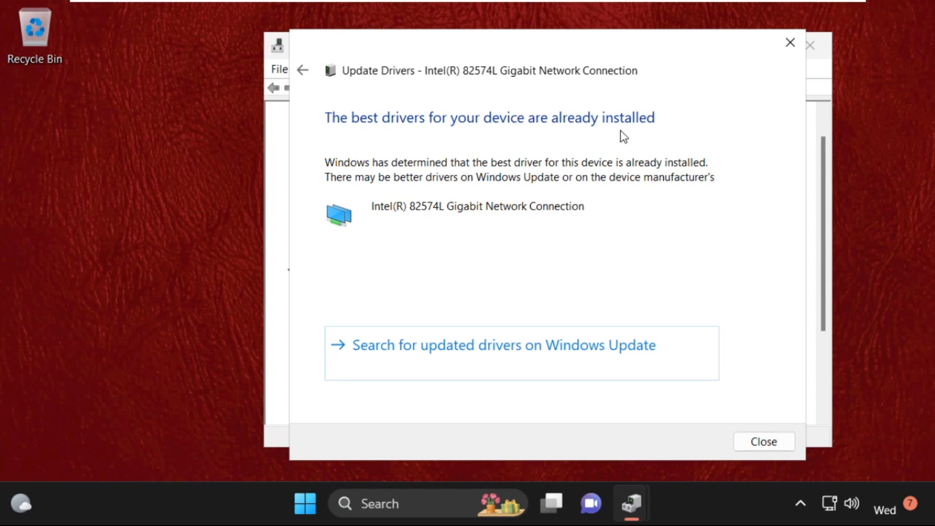
click(762, 441)
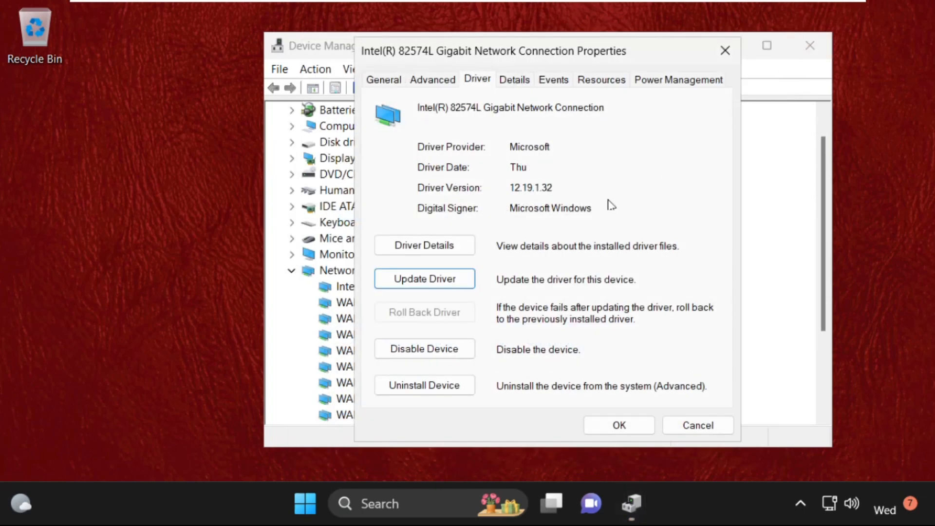
mouse_move(424, 279)
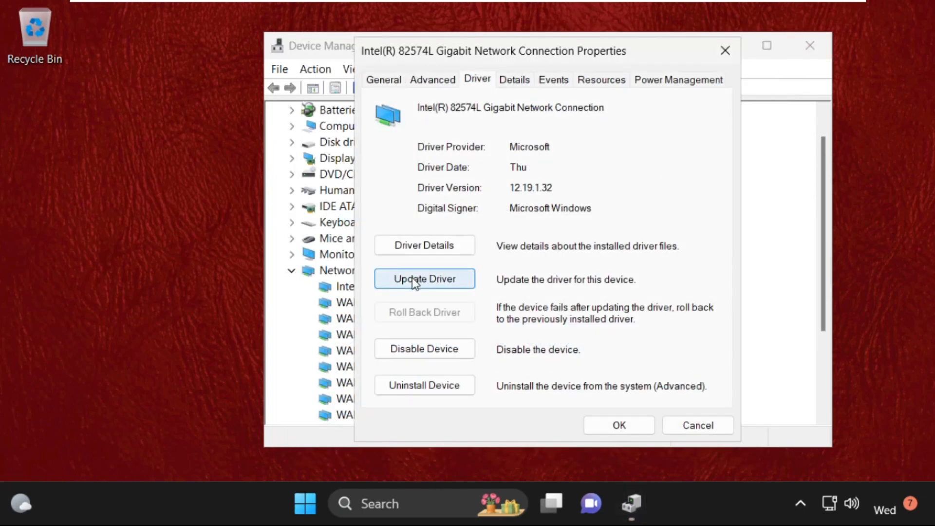
Install the Intel 82574L driver manually from the computer's compatible drivers
click(424, 279)
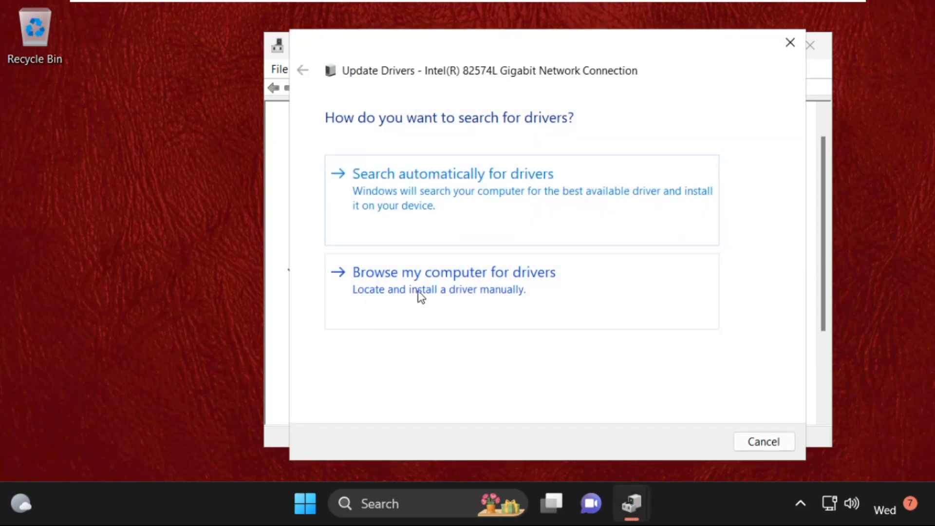
mouse_move(437, 290)
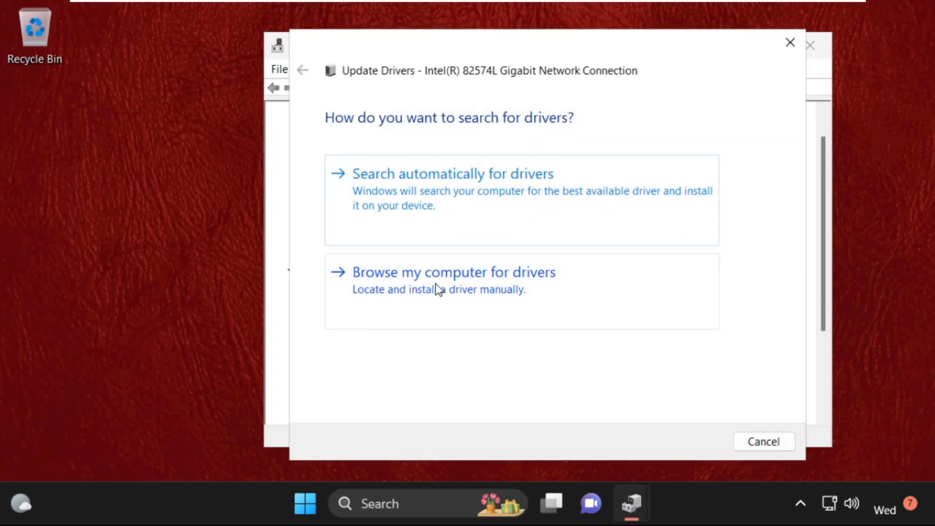
mouse_move(498, 295)
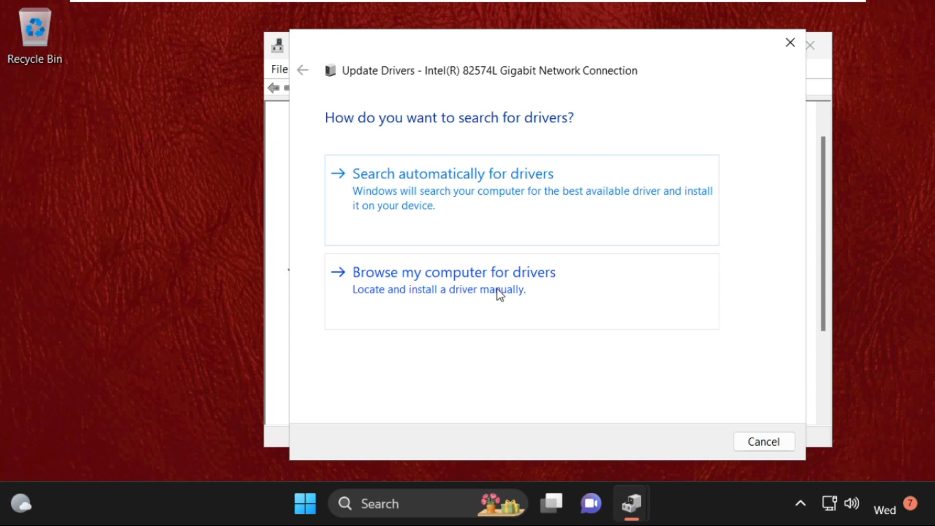
click(454, 271)
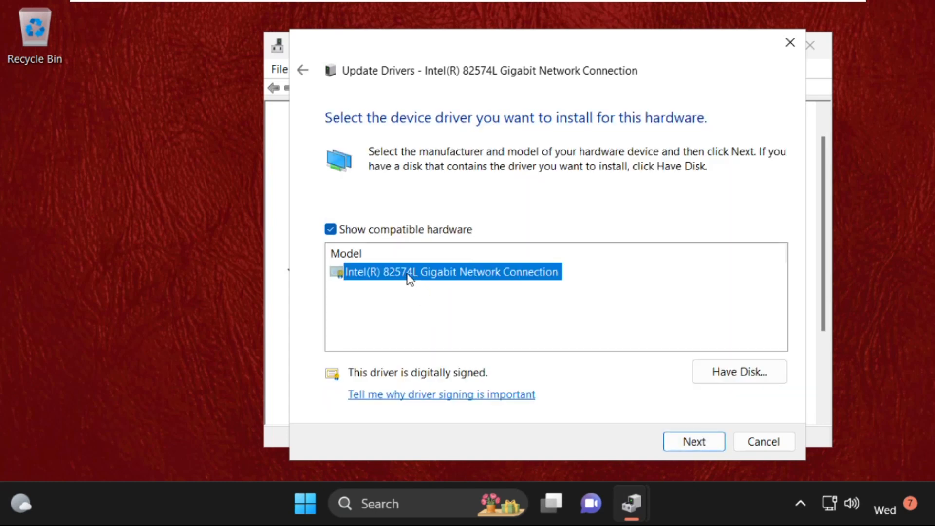
click(694, 442)
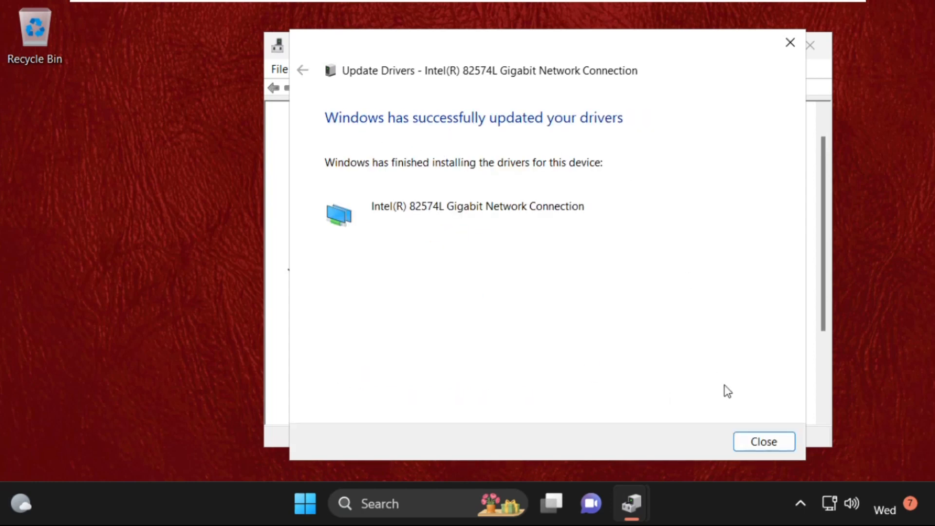
click(763, 441)
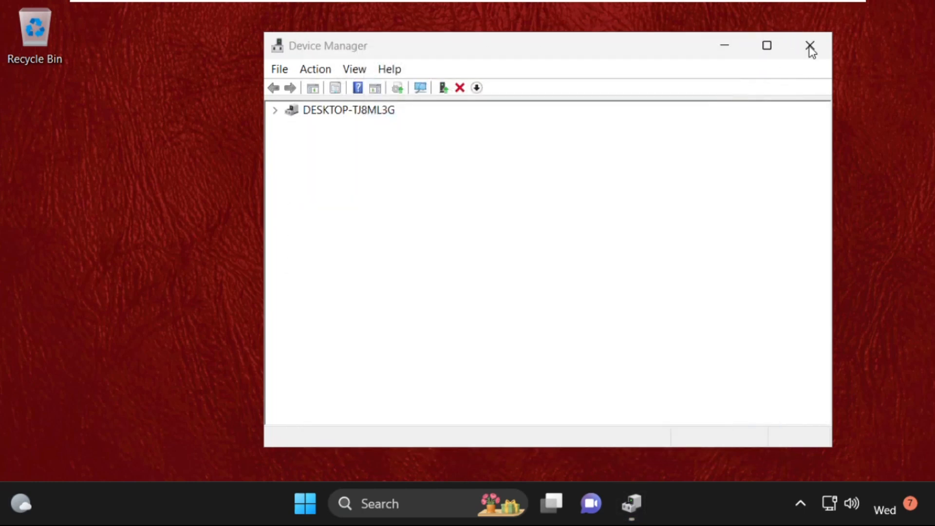
Close Device Manager and open Settings from the Start button's quick menu
click(810, 45)
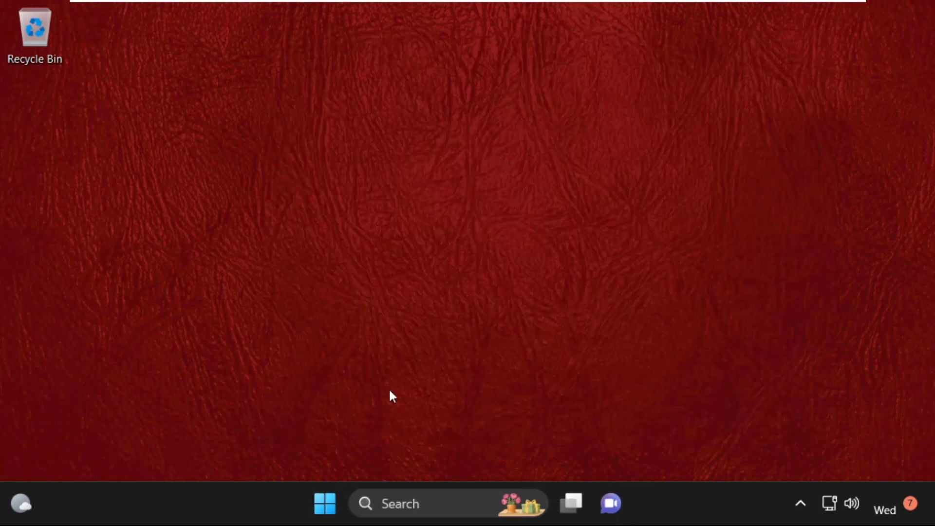
right_click(325, 503)
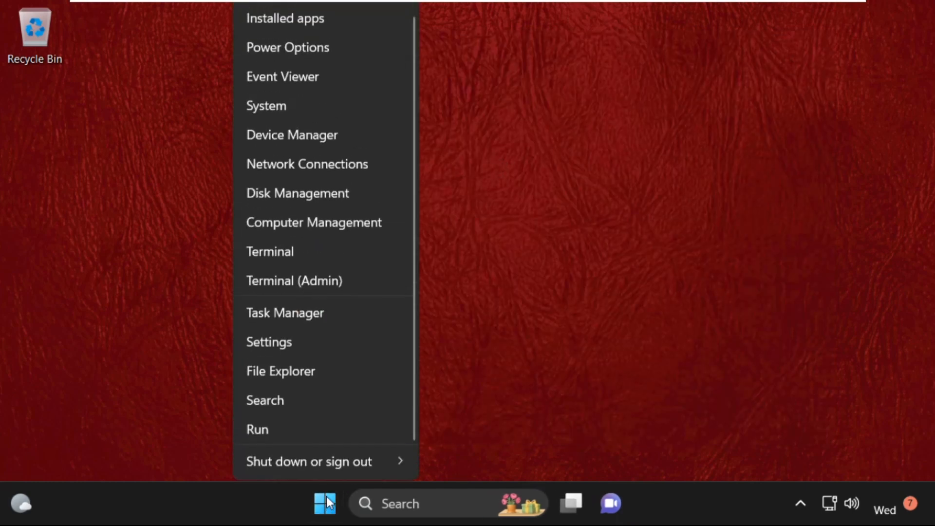
click(268, 342)
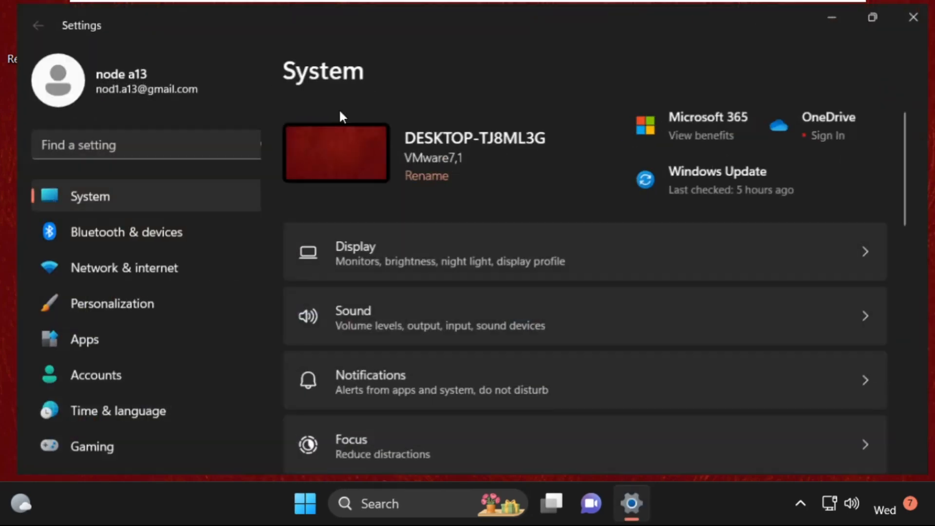
Switch Proxy's Automatically detect settings Off, close Settings, and dismiss the sign-out notice
click(124, 267)
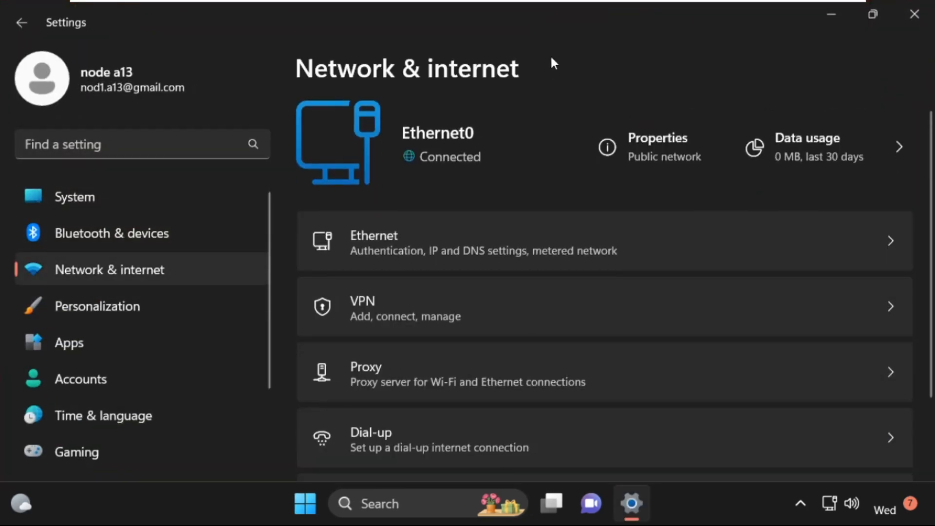
click(871, 14)
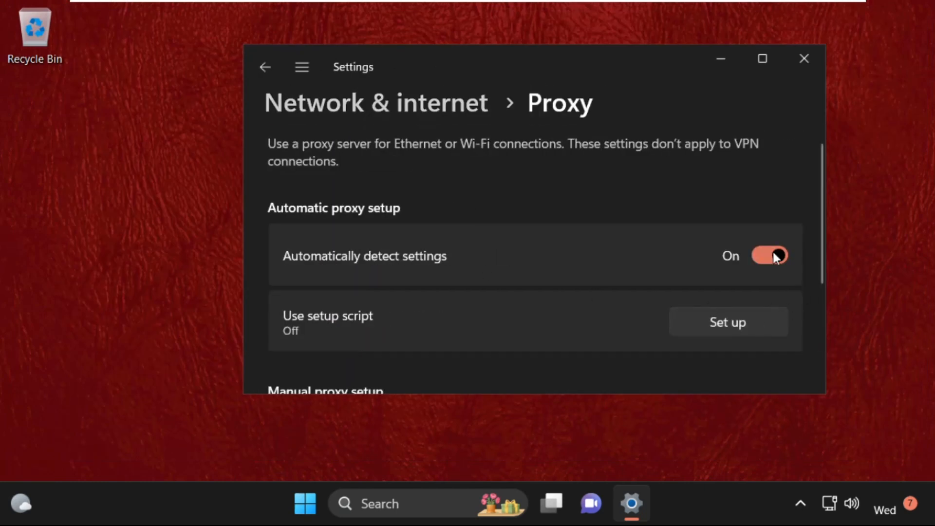
click(770, 255)
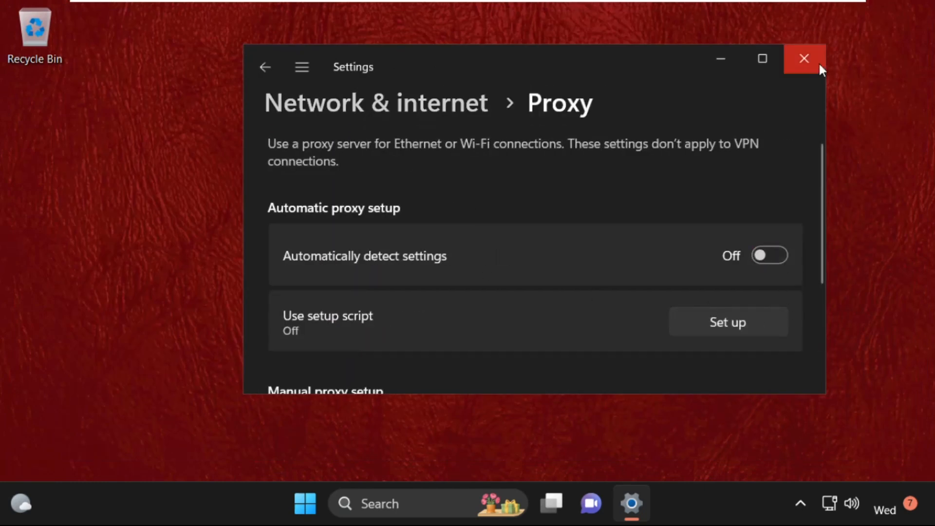
click(804, 58)
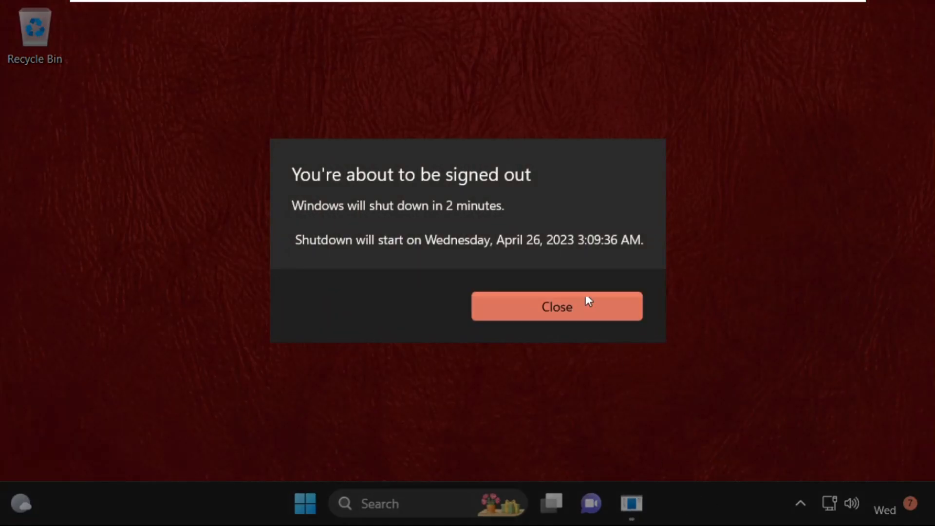
click(557, 306)
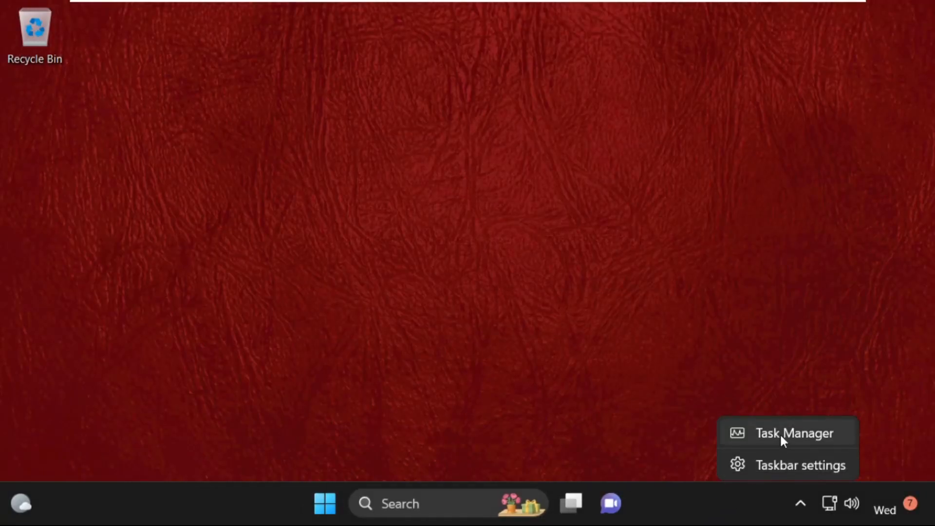
Launch C:\Windows\System32\cmd.exe as a new Task Manager task with administrative privileges
click(794, 433)
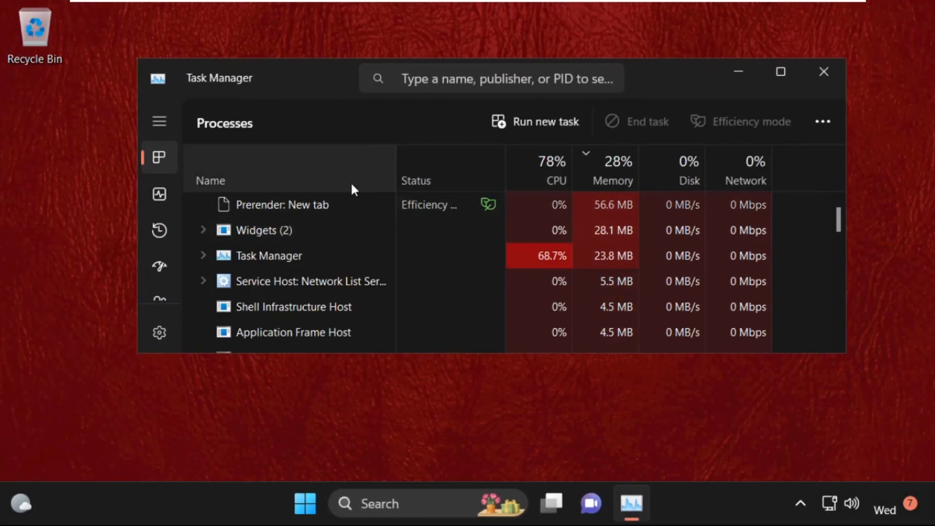
click(544, 122)
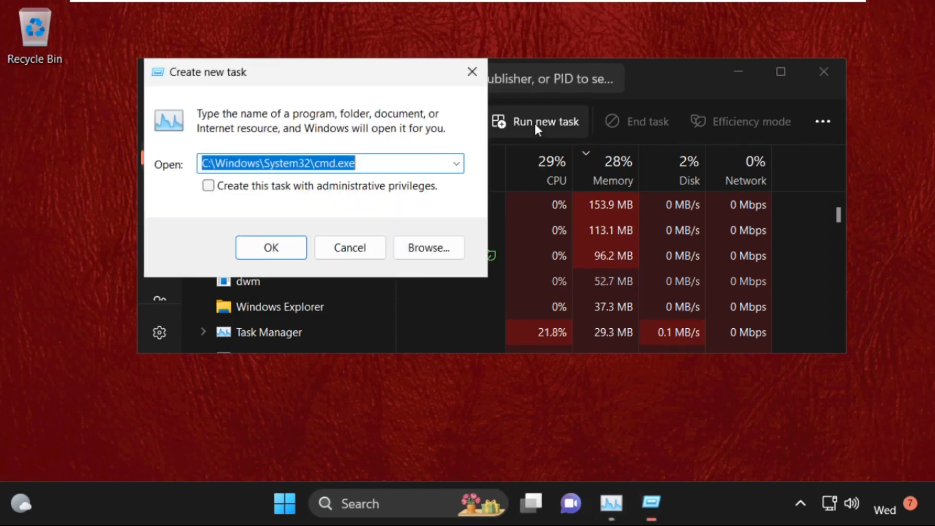
click(428, 247)
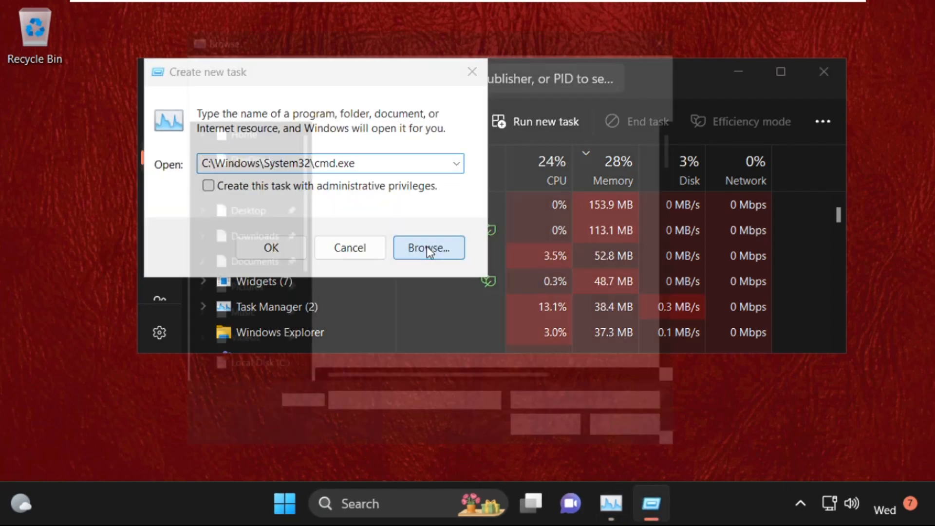
click(428, 247)
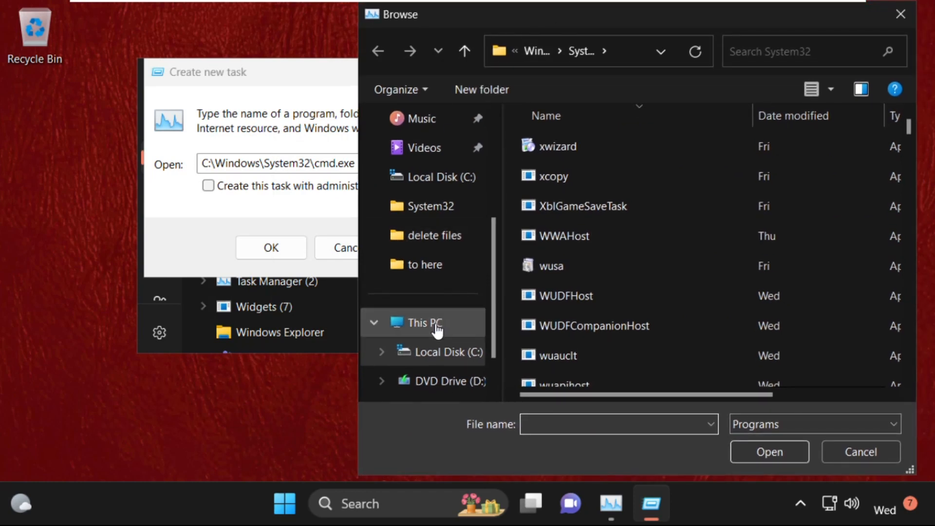
click(421, 322)
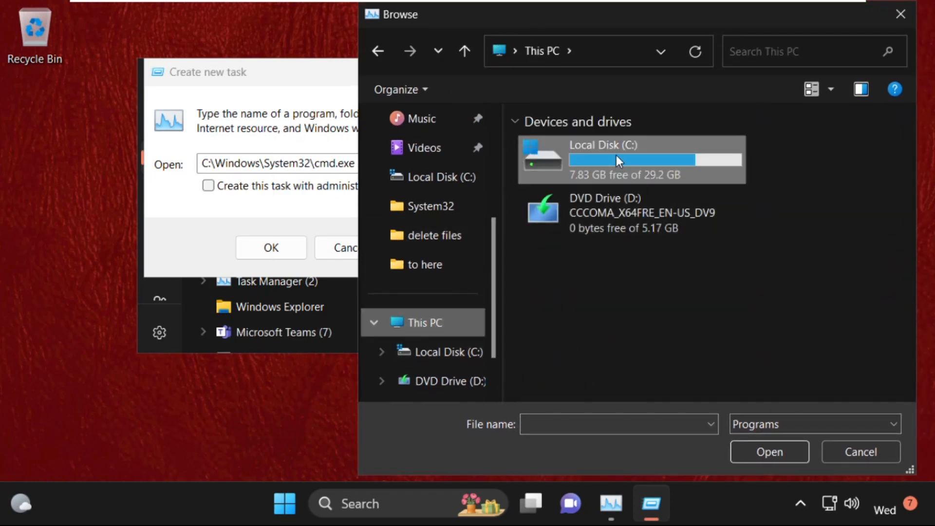
double_click(603, 159)
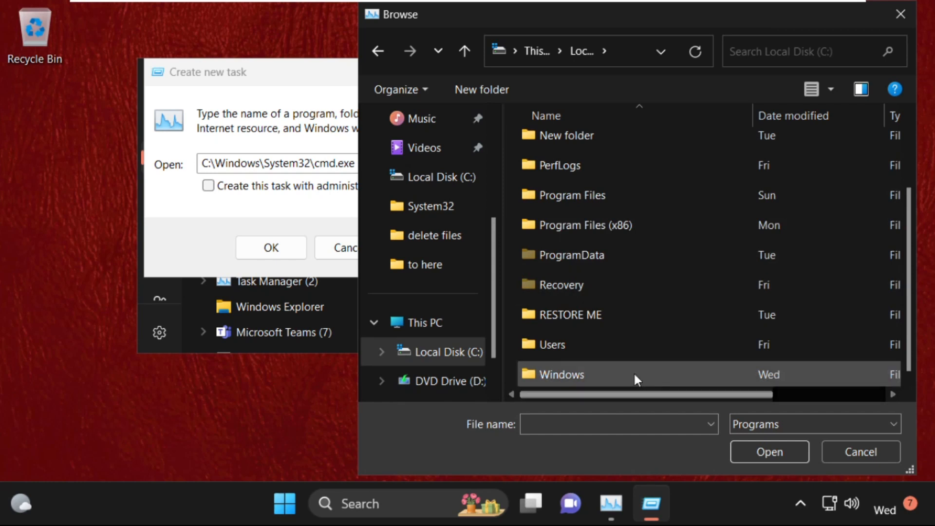
double_click(561, 374)
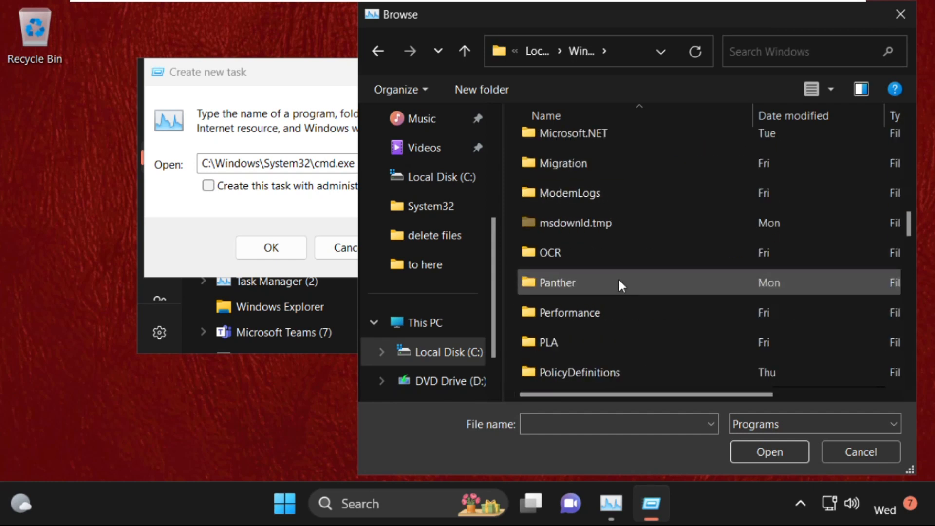
scroll(down, 3)
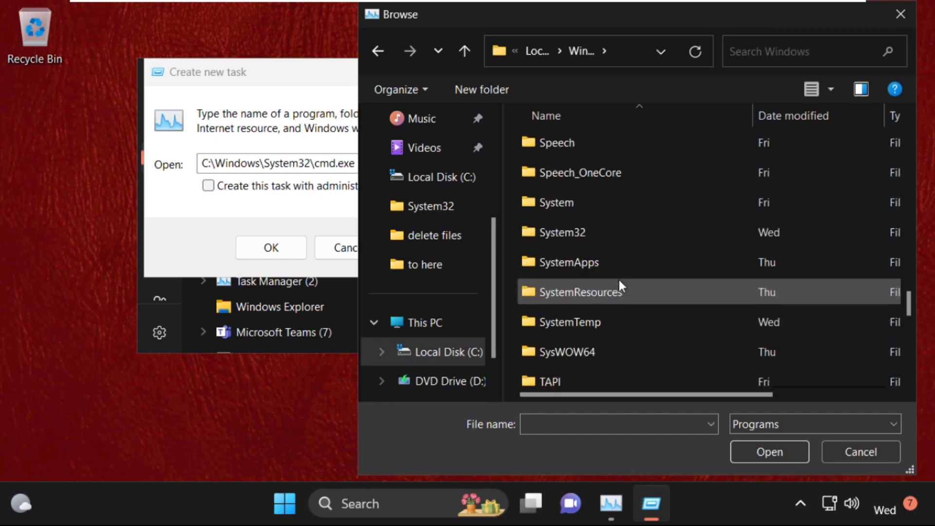
double_click(561, 232)
text(cmd)
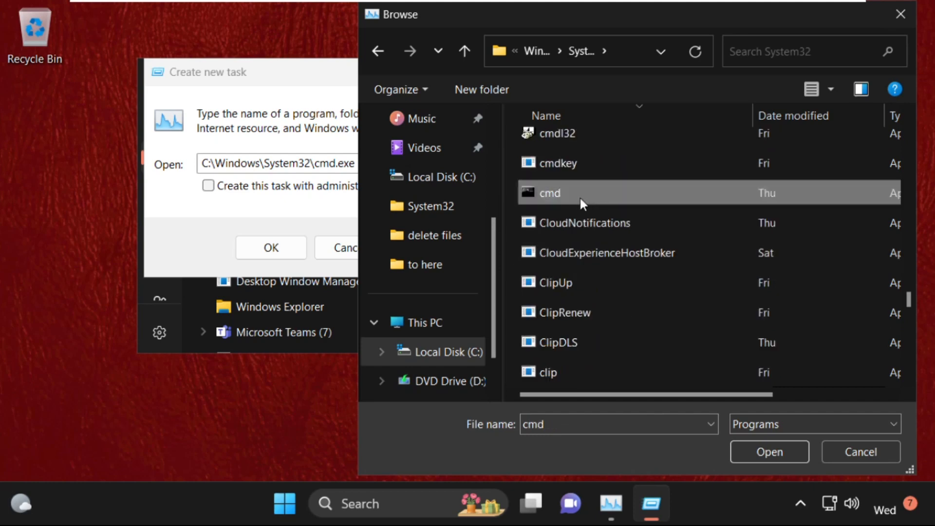
mouse_move(769, 451)
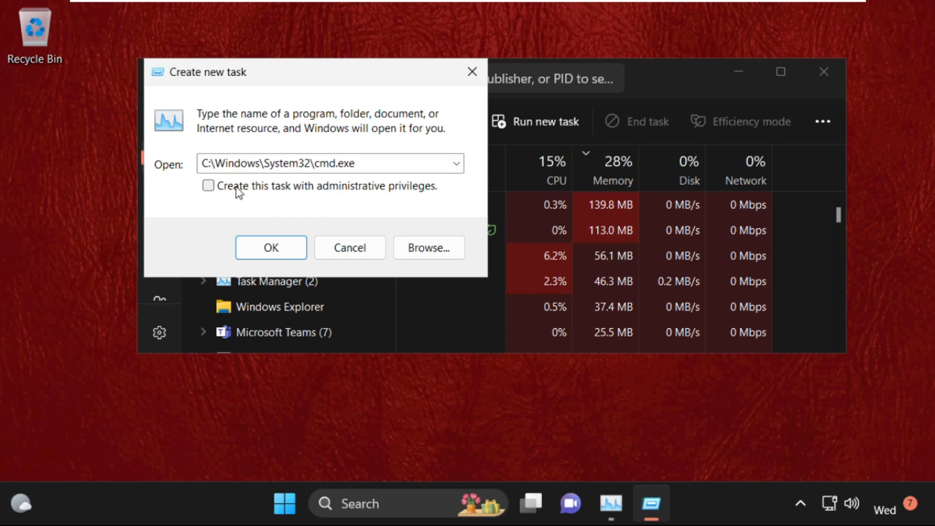
click(270, 247)
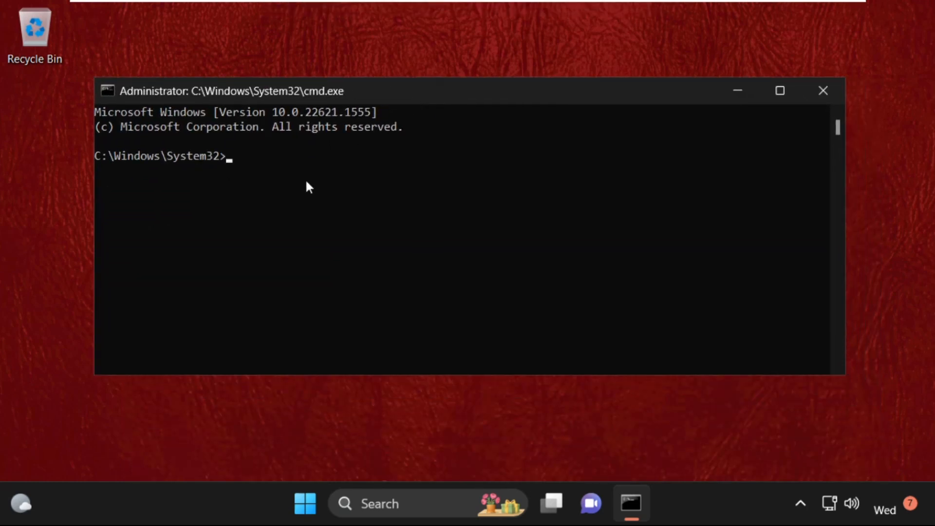
Run netsh int ip reset c:\resetlog.txt to reset TCP/IP with a log file
text(net)
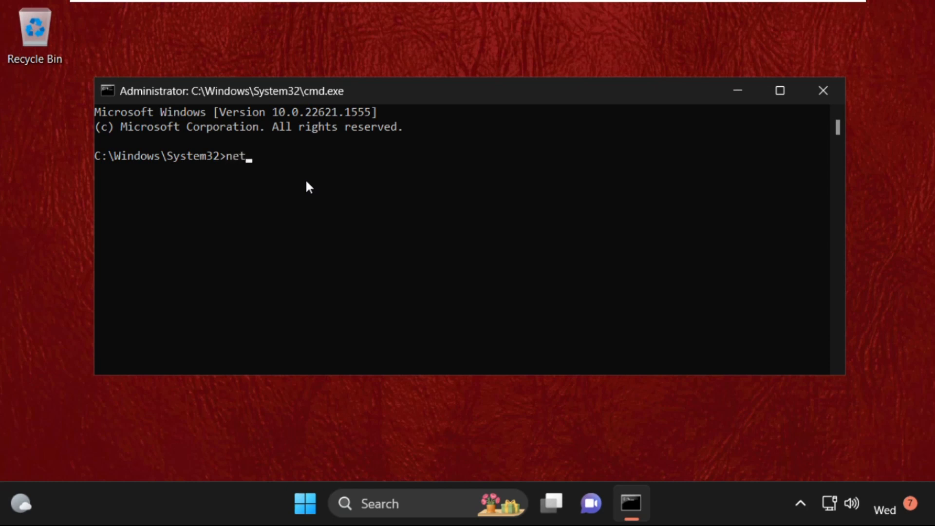
text(sh i)
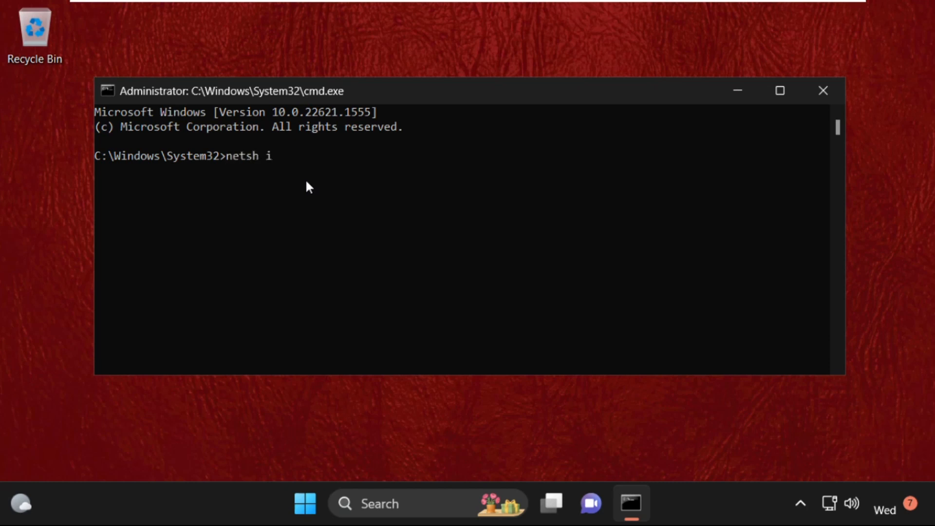
text(nt ip)
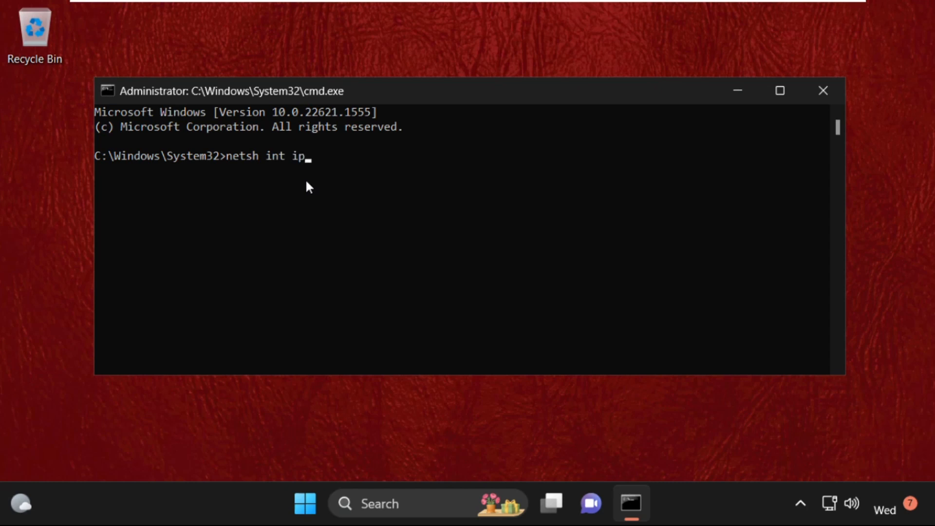
text(reset)
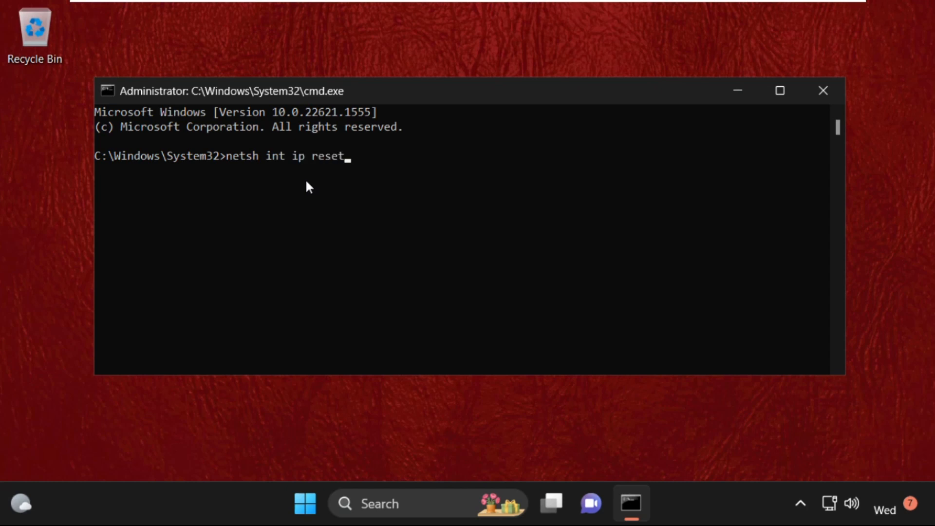
text(c)
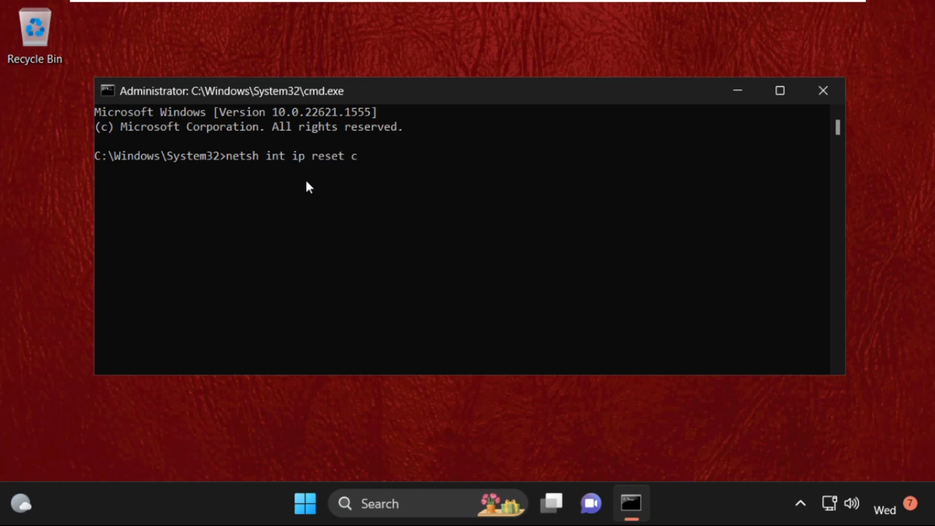
text(:\)
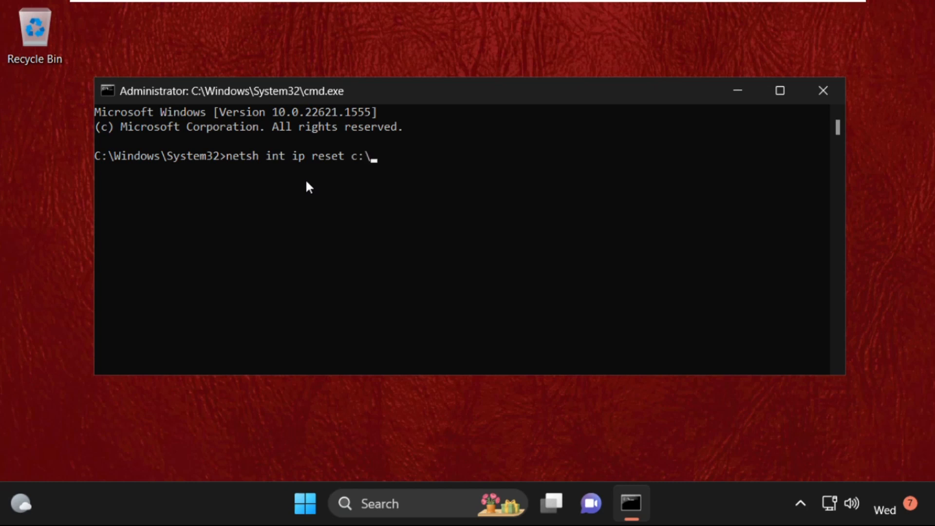
text(reset)
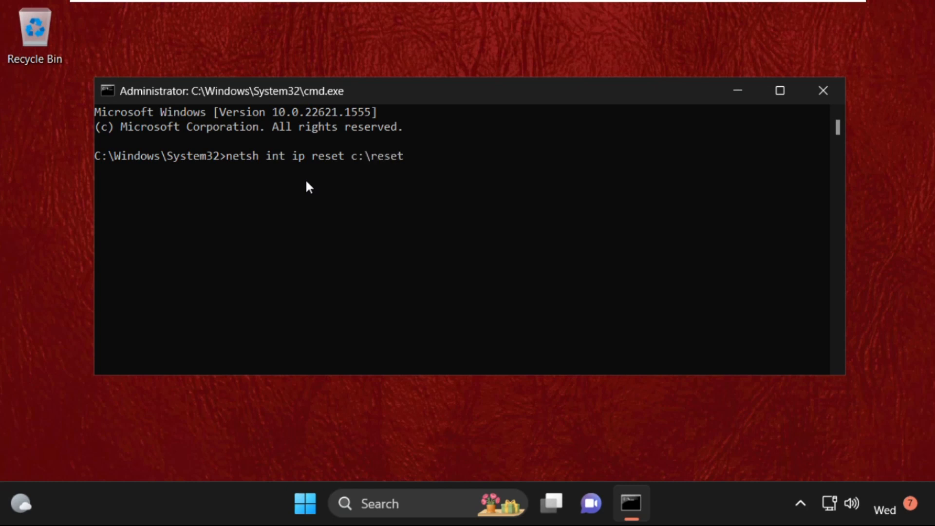
text(log.t)
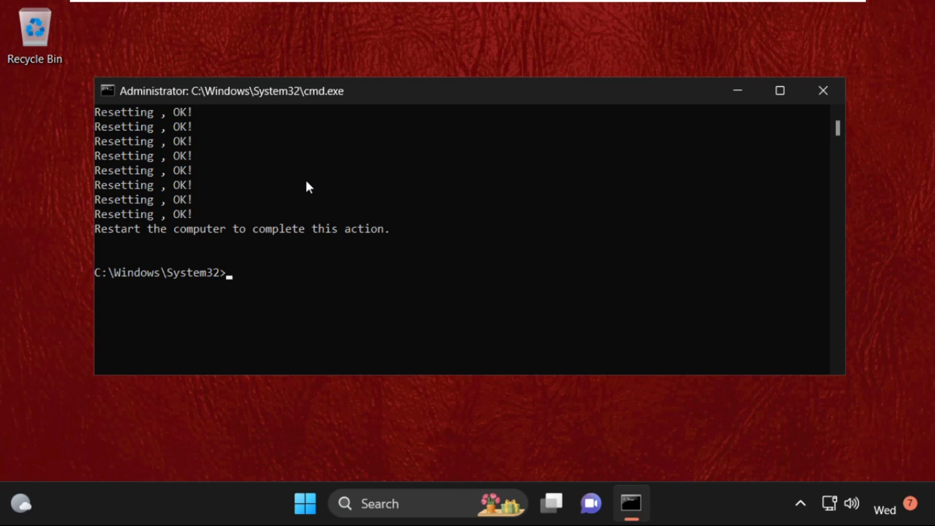
Run netsh winsock reset to reset the Winsock Catalog
text(nets)
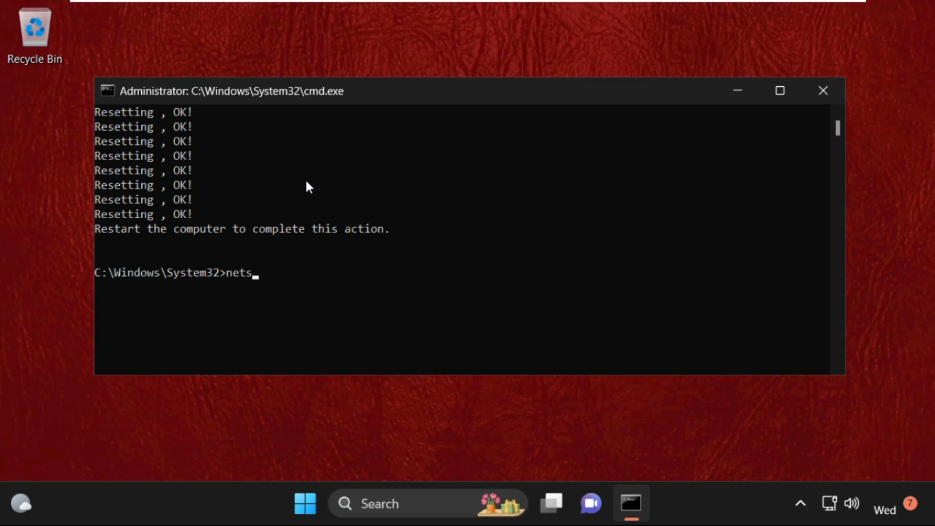
text(h wi)
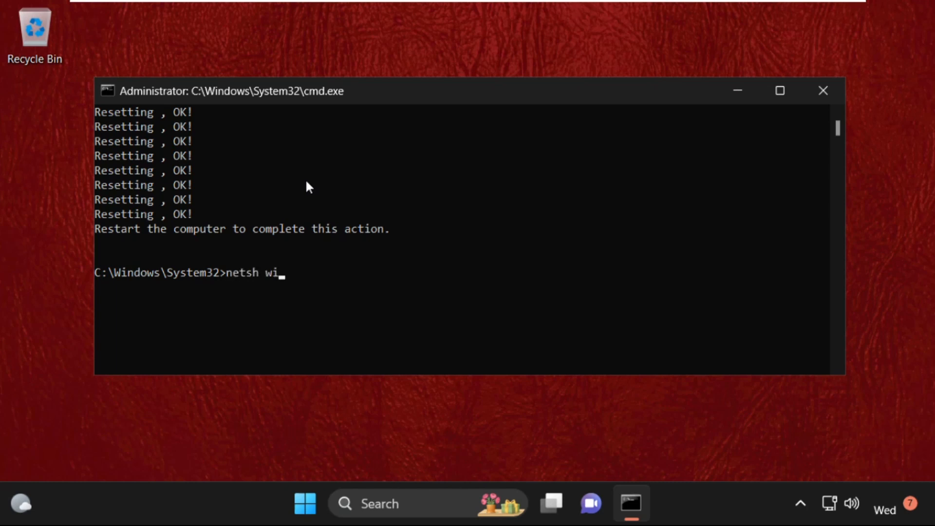
text(nsoc)
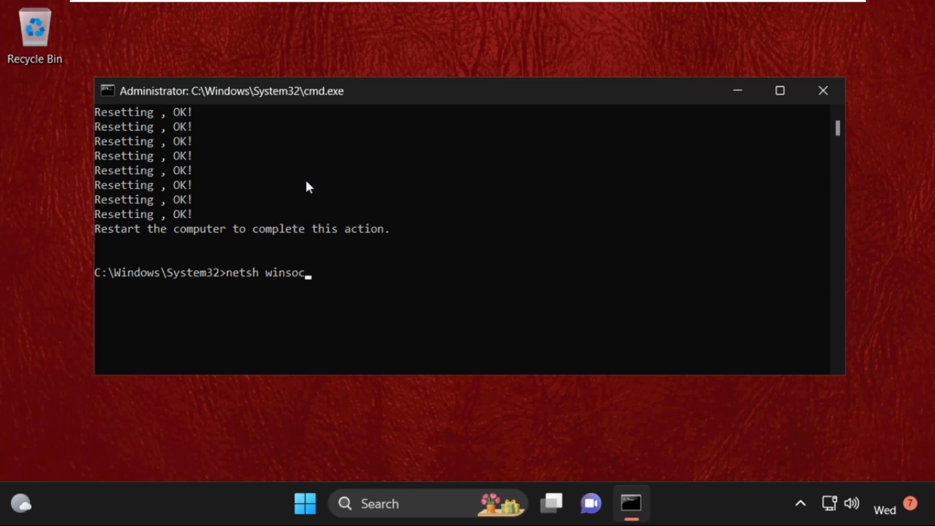
text(k)
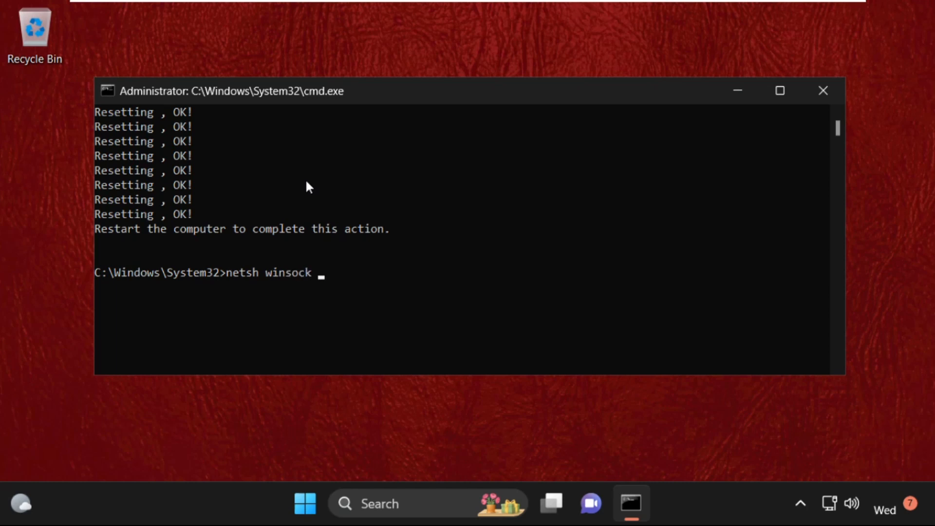
key(Return)
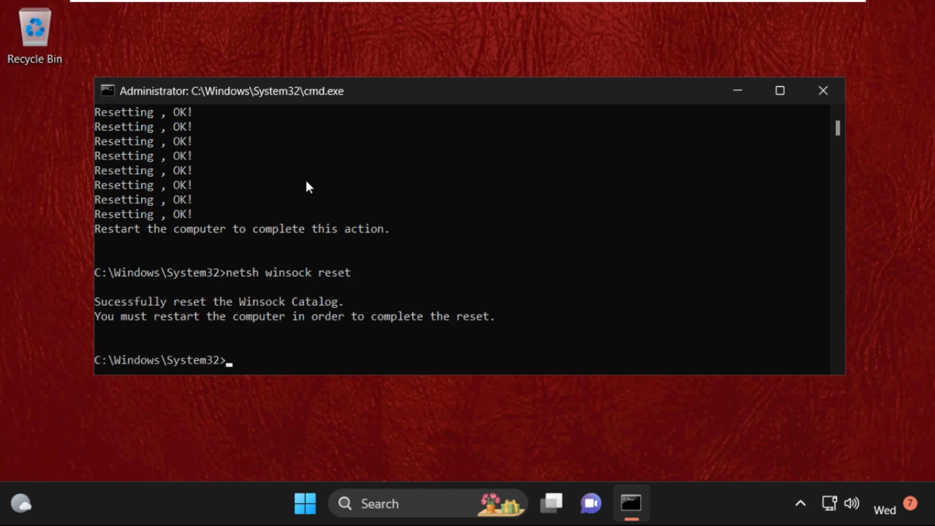
mouse_move(307, 314)
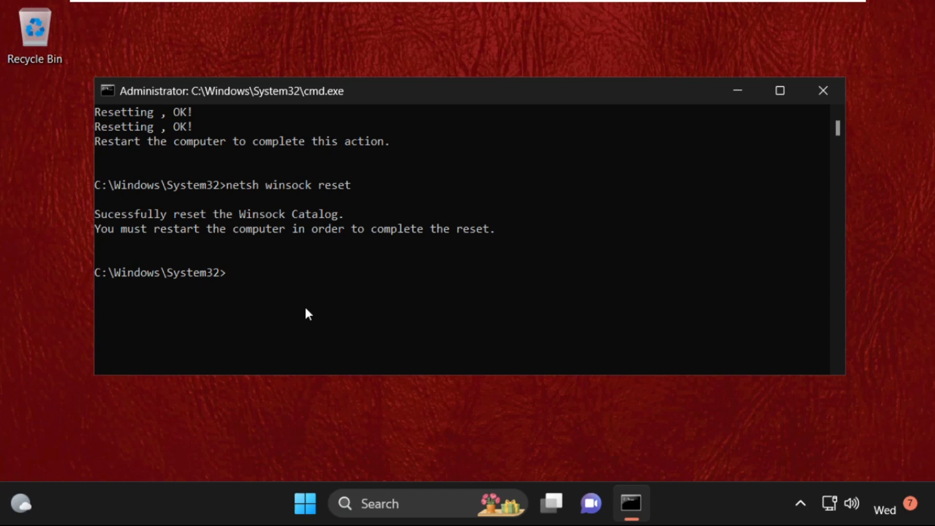
Run ipconfig /flushdns, then exit the administrator Command Prompt
text(ip)
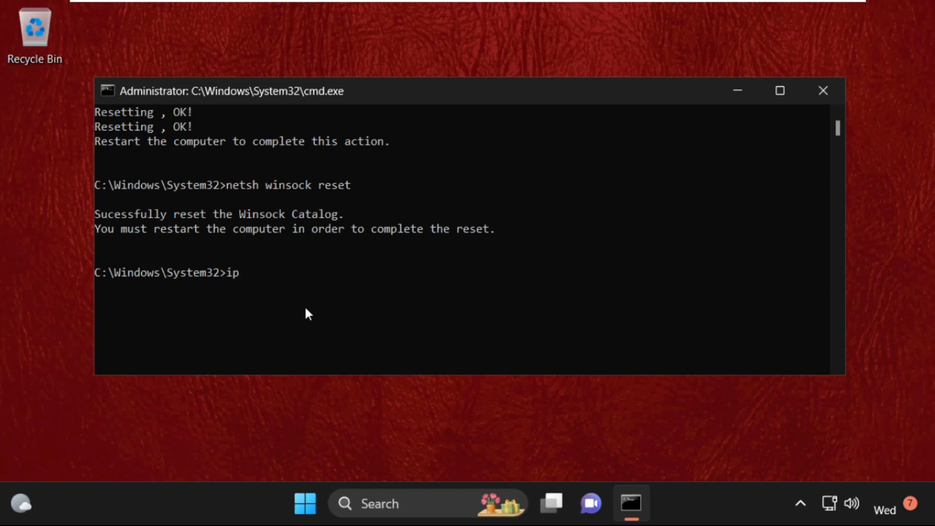
text(config)
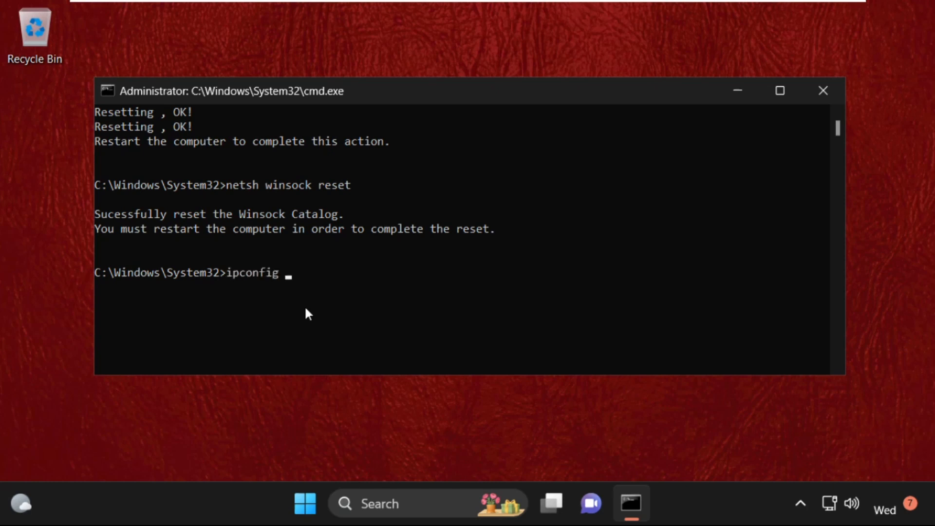
text(/flushd)
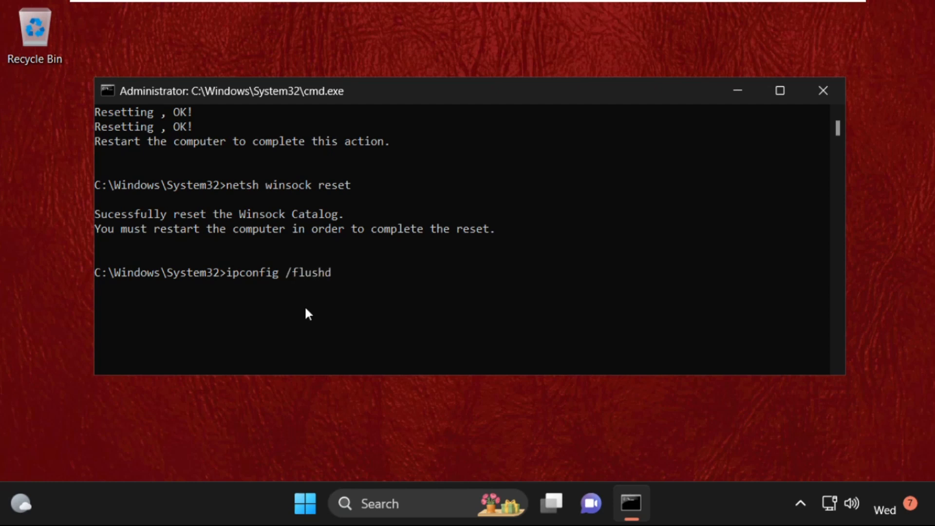
key(Return)
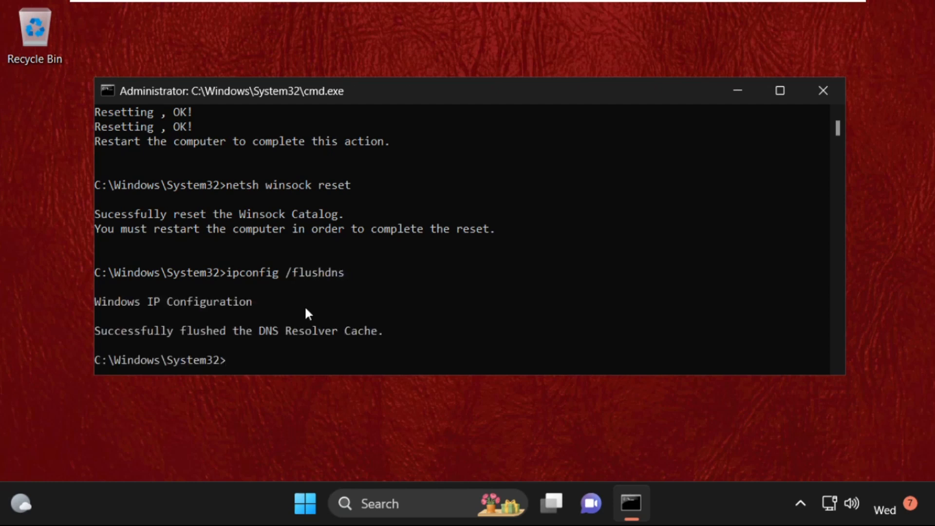
mouse_move(242, 244)
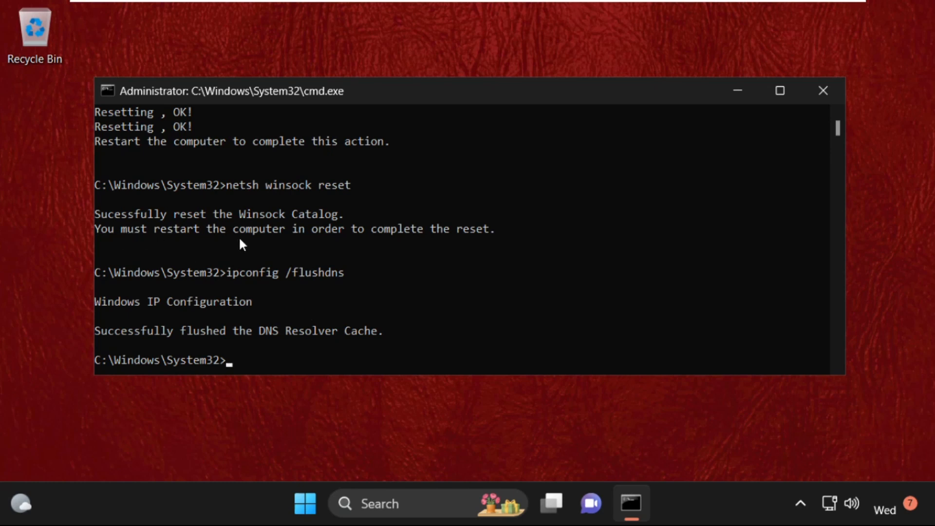
mouse_move(319, 185)
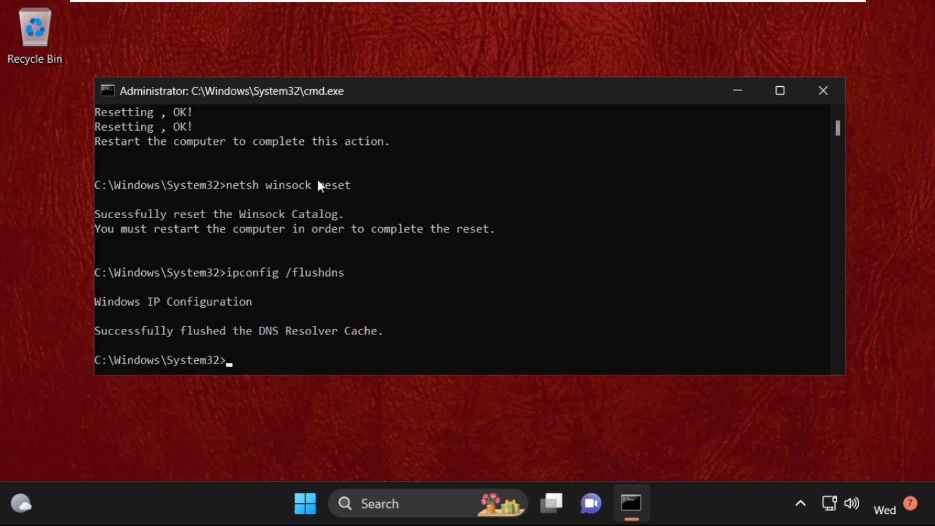
mouse_move(823, 215)
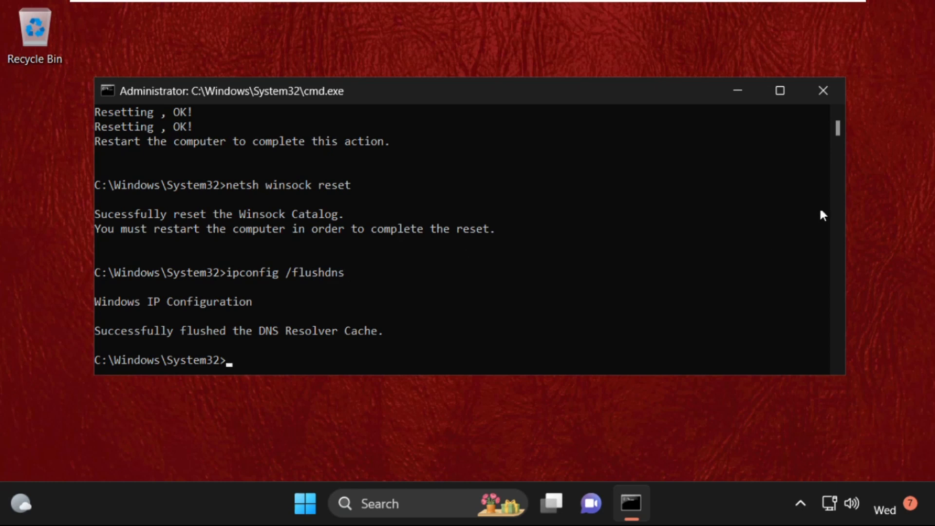
mouse_move(388, 314)
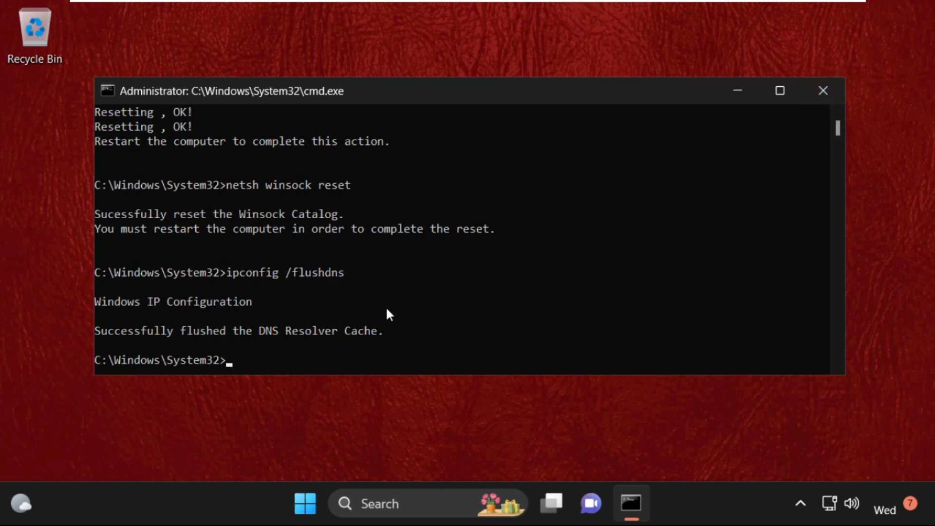
text(exit)
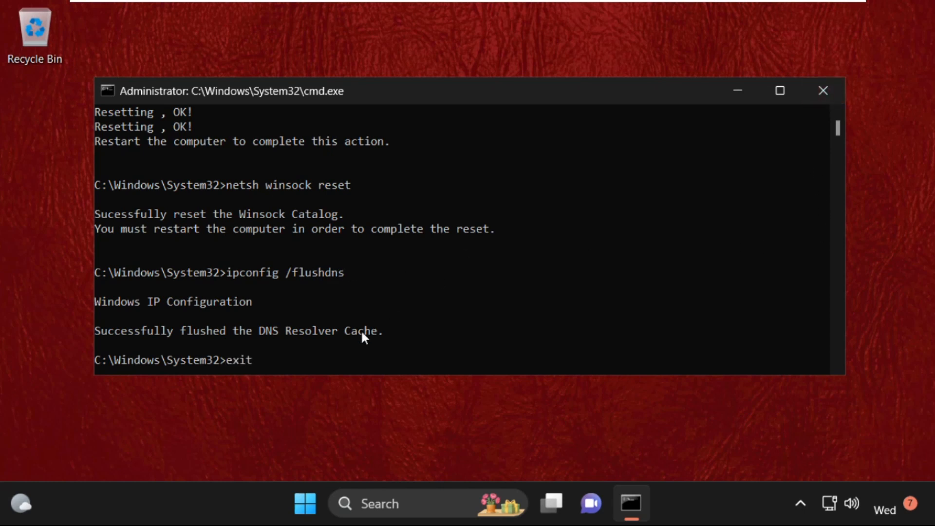
key(Return)
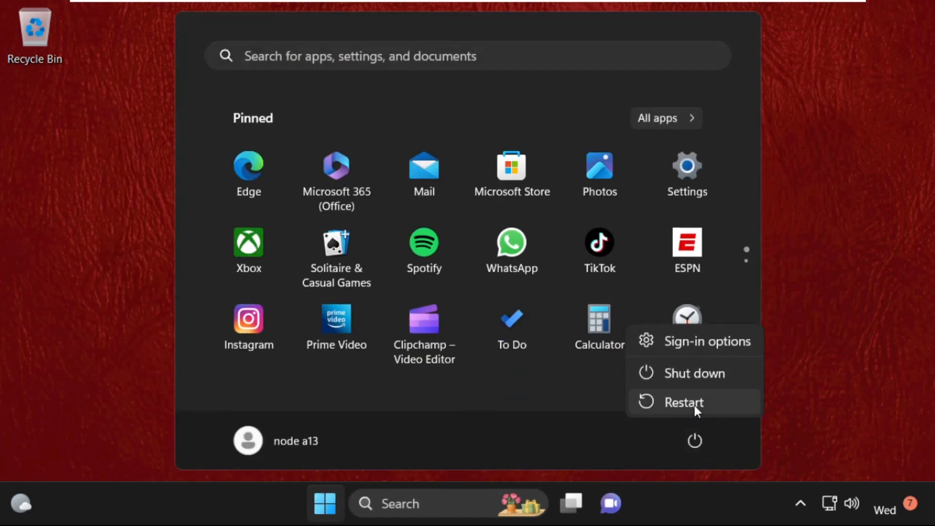
mouse_move(684, 401)
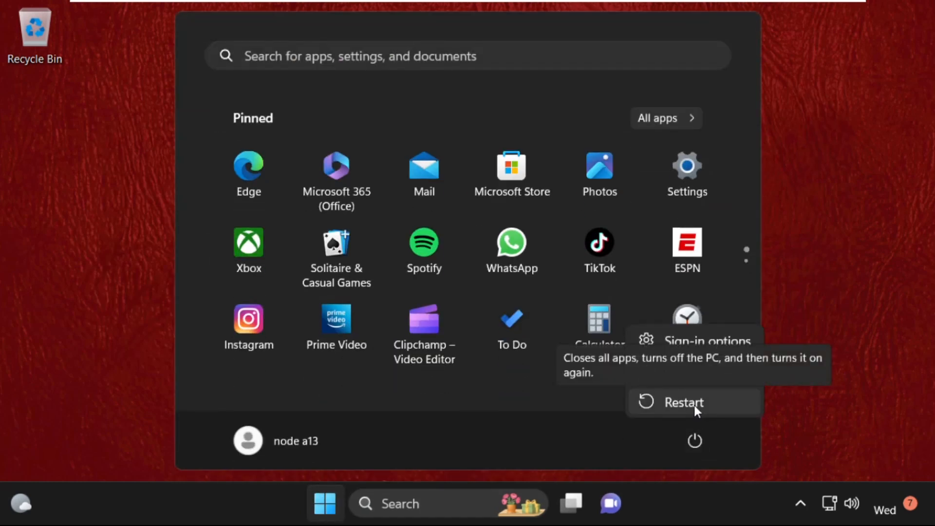